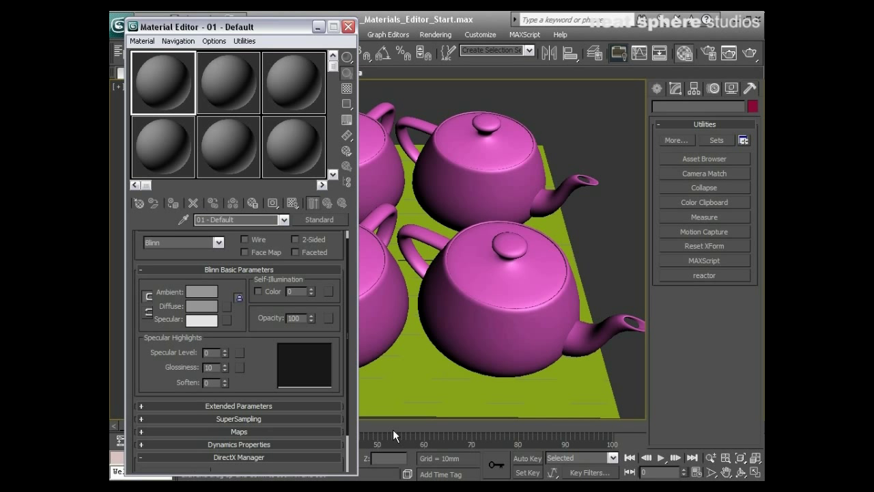
mouse_move(502, 115)
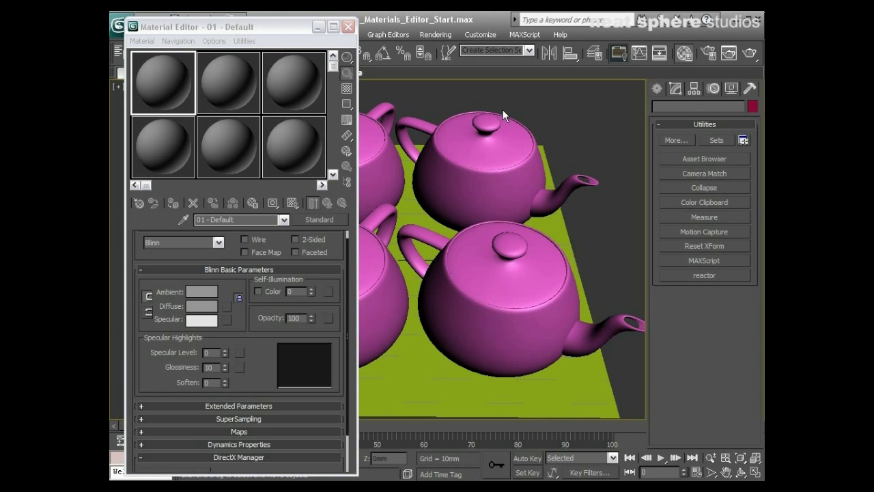
Assign the first default grey material to one of the pink teapots.
left_click(478, 157)
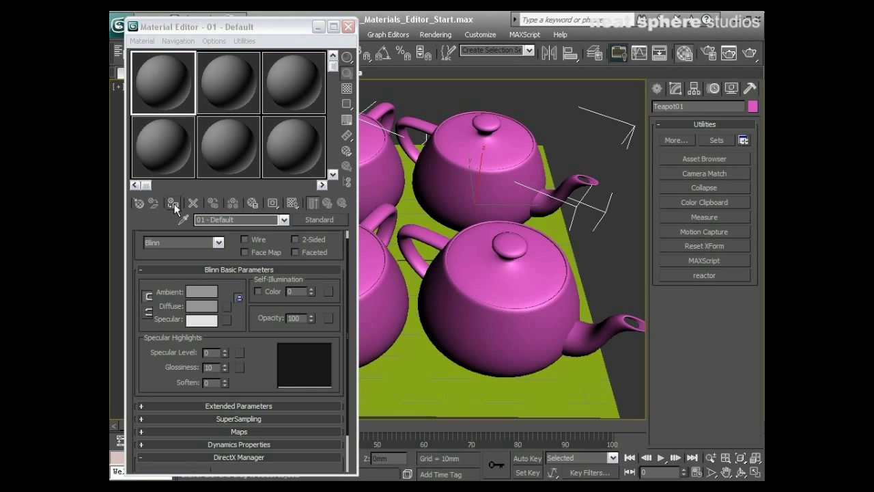
left_click(347, 89)
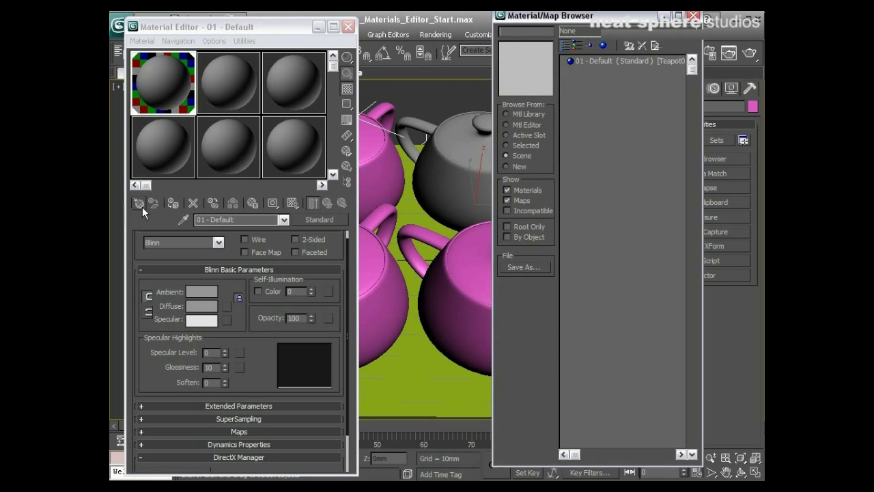
Dock the browser beside the editor, list New types and preview Standard and Multi/Sub-Object.
left_click_drag(546, 15, 552, 51)
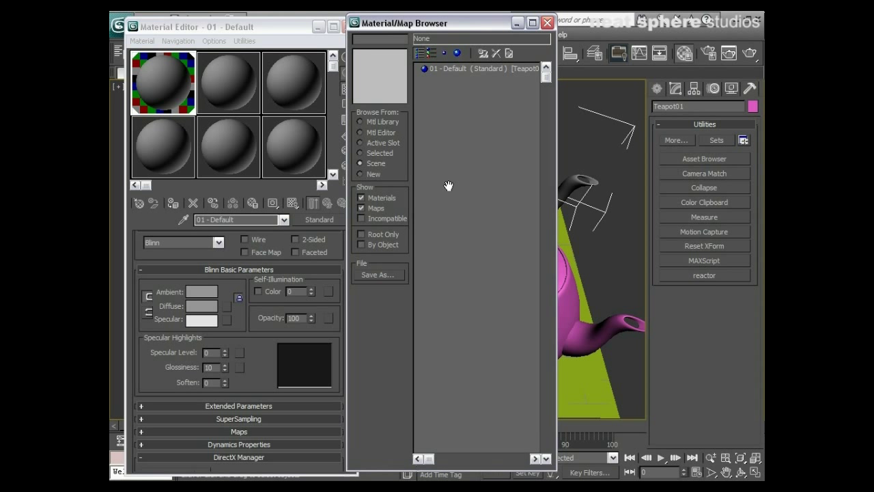
mouse_move(409, 120)
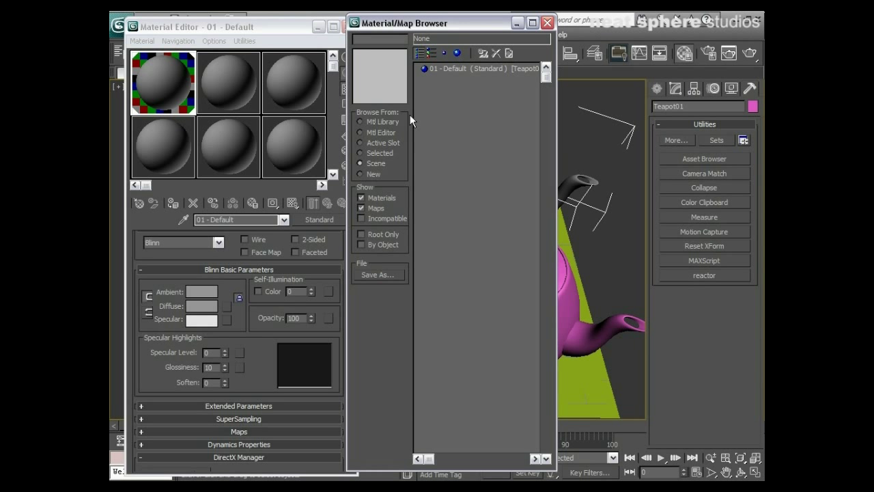
left_click(362, 174)
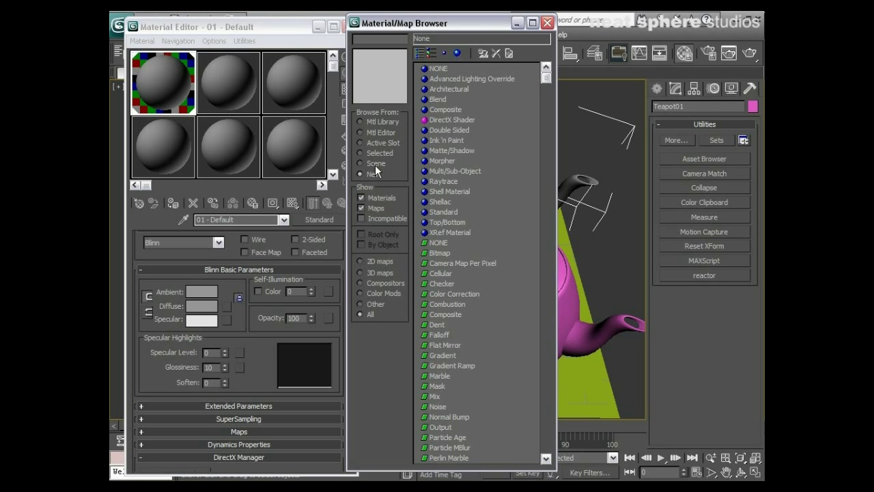
mouse_move(487, 107)
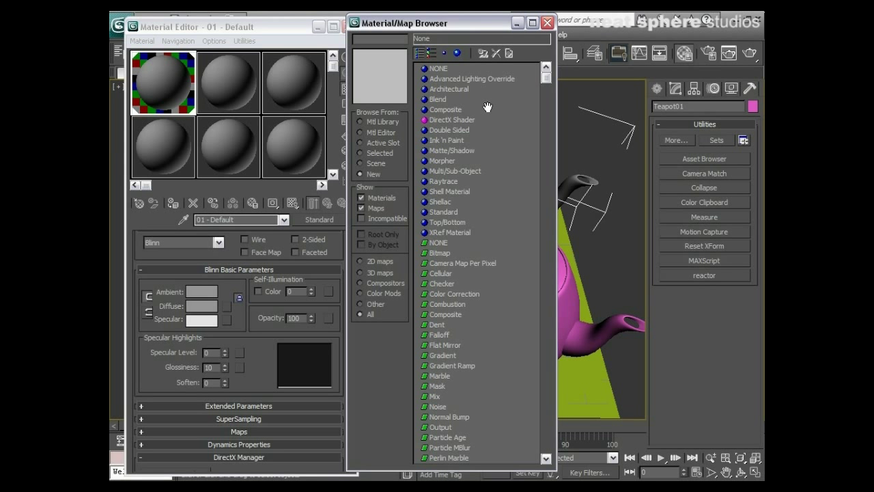
left_click(444, 212)
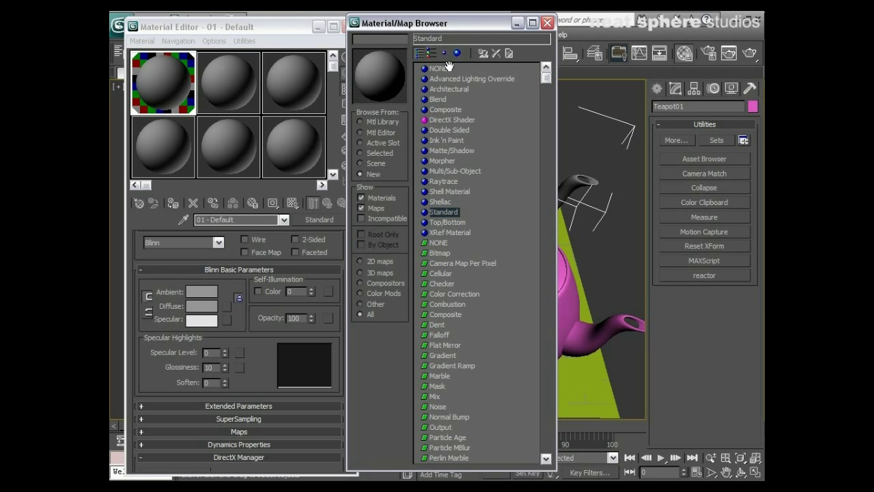
mouse_move(467, 108)
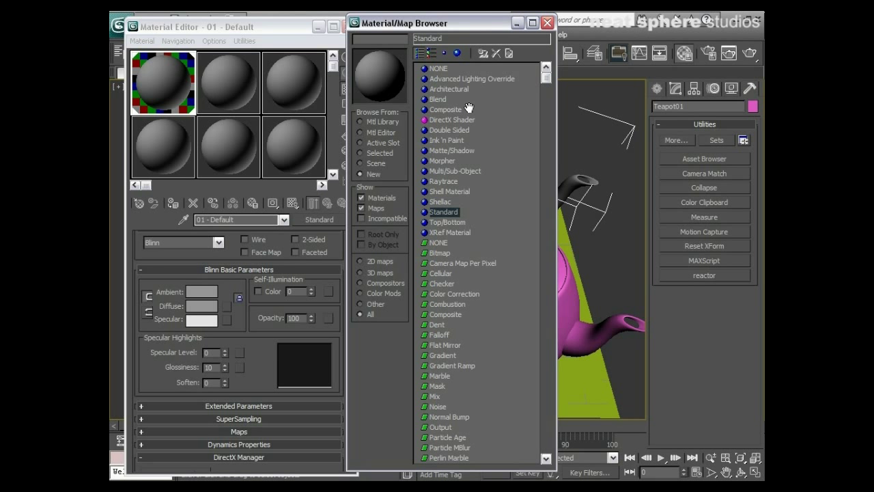
left_click(455, 171)
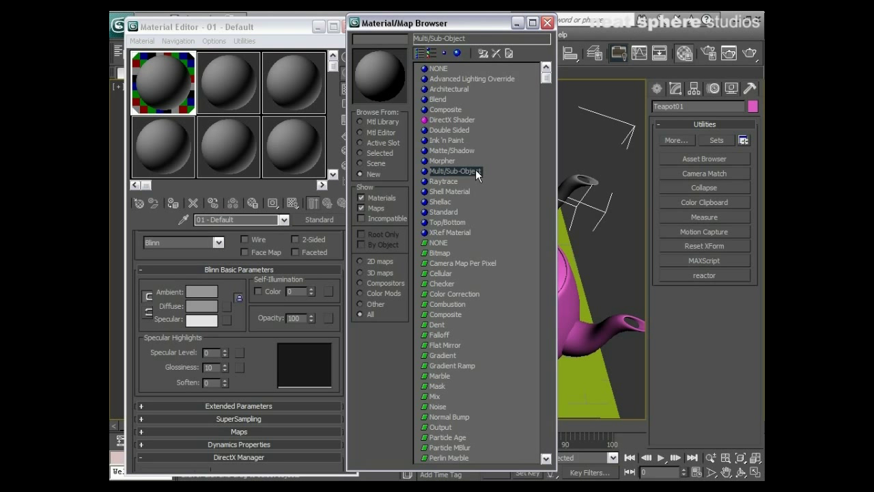
mouse_move(549, 81)
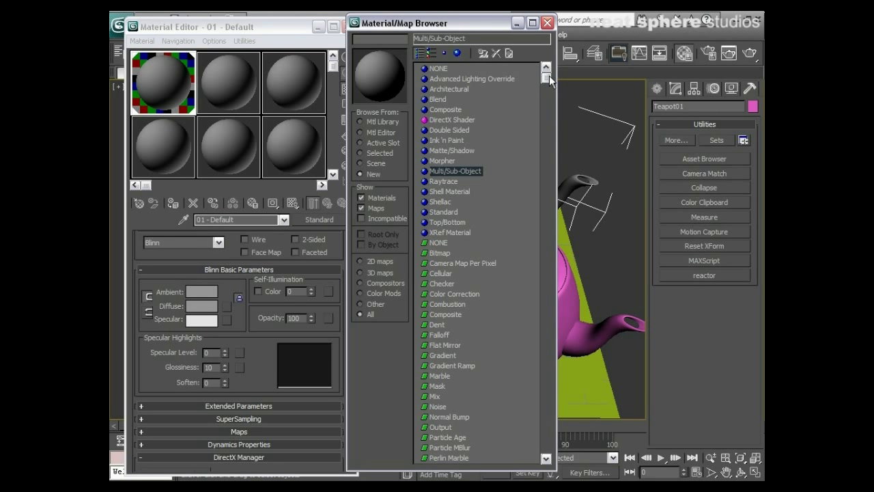
scroll("down", 3)
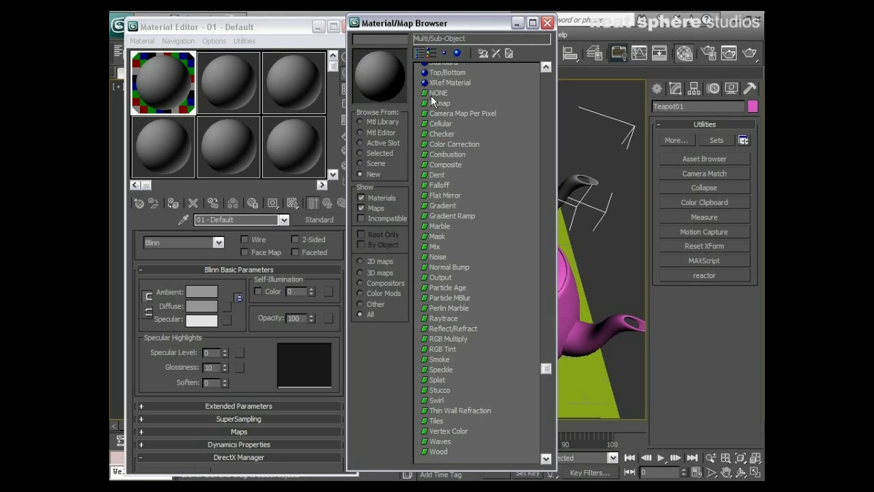
mouse_move(438, 323)
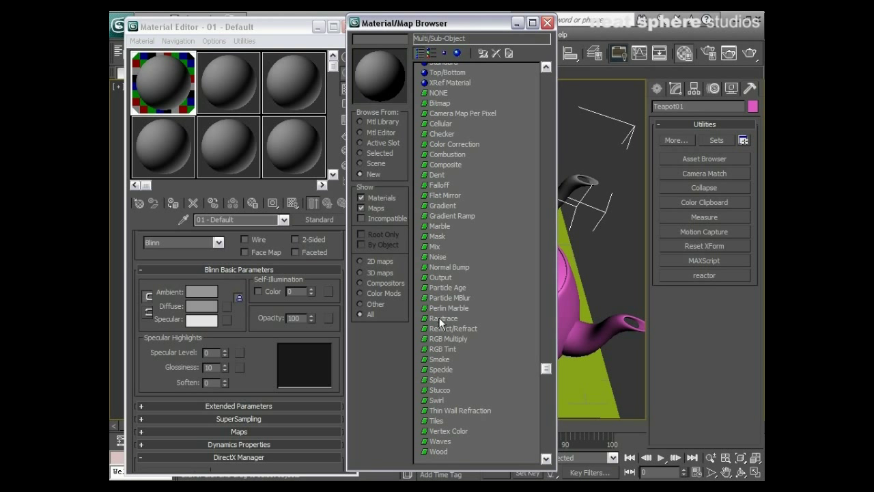
scroll("up", 3)
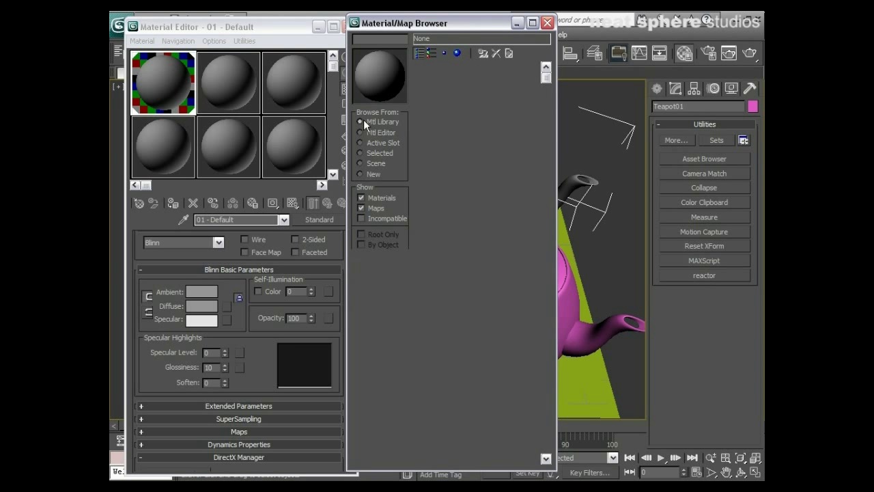
Browse from Mtl Library and navigate the open-library window to the Autodesk 3ds Max 2010 folder.
left_click(362, 121)
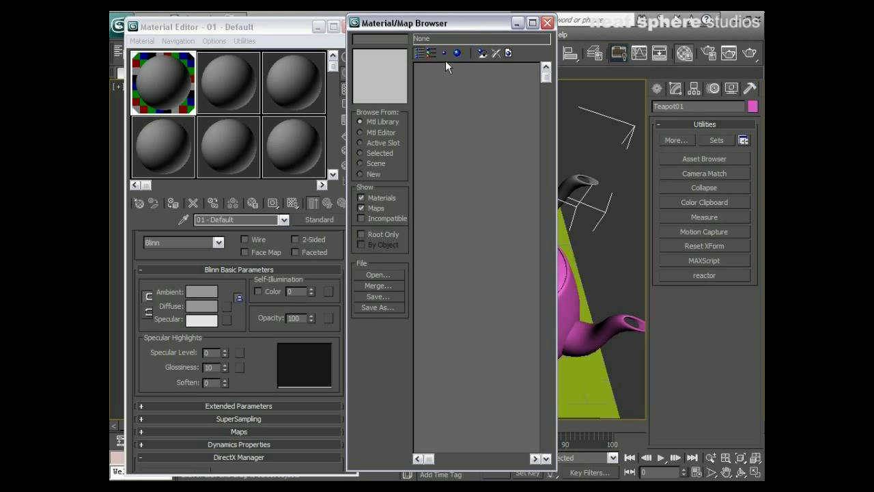
mouse_move(368, 269)
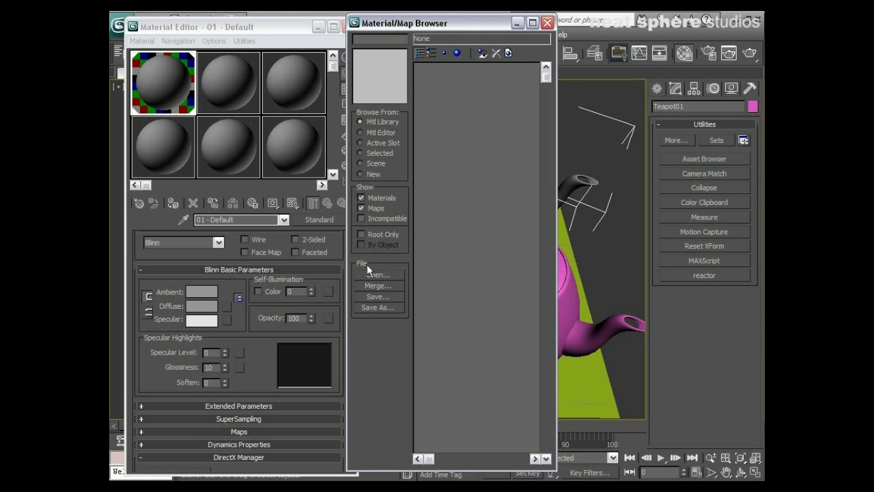
mouse_move(390, 279)
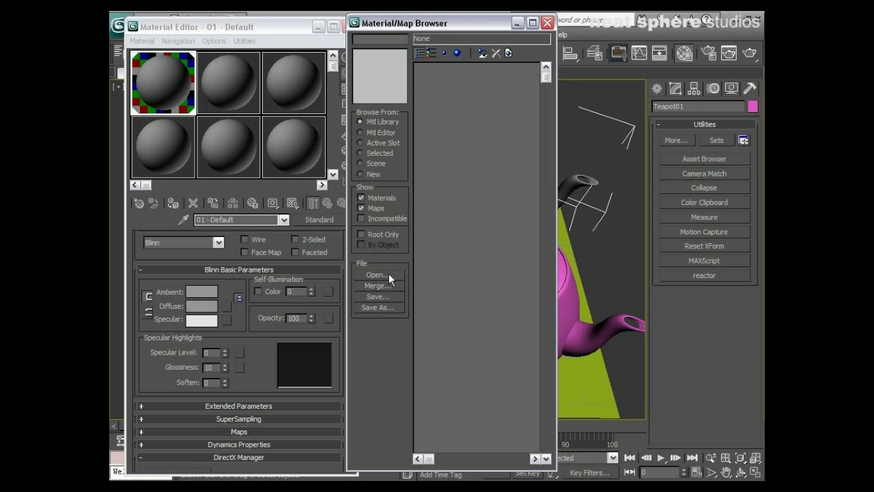
left_click(376, 274)
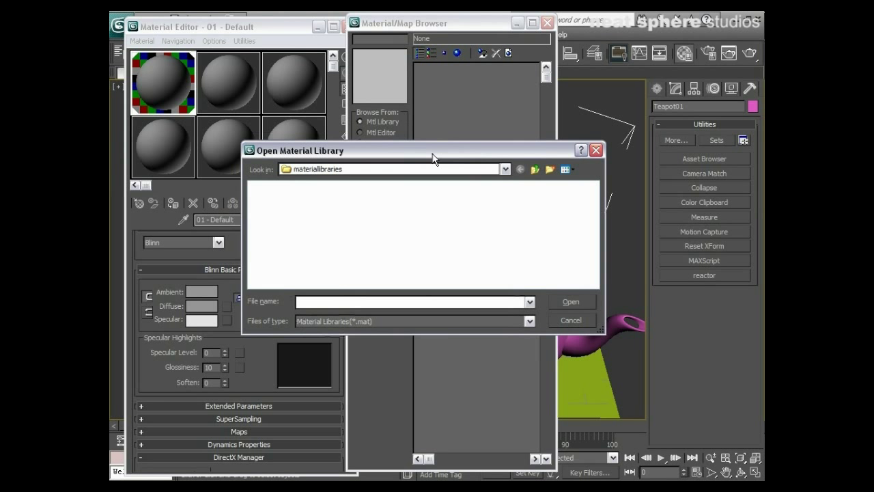
left_click(504, 168)
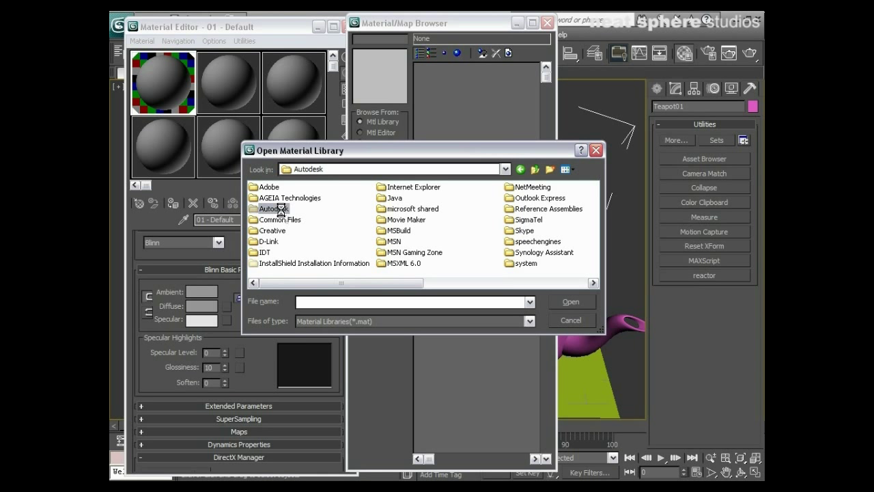
double_click(274, 208)
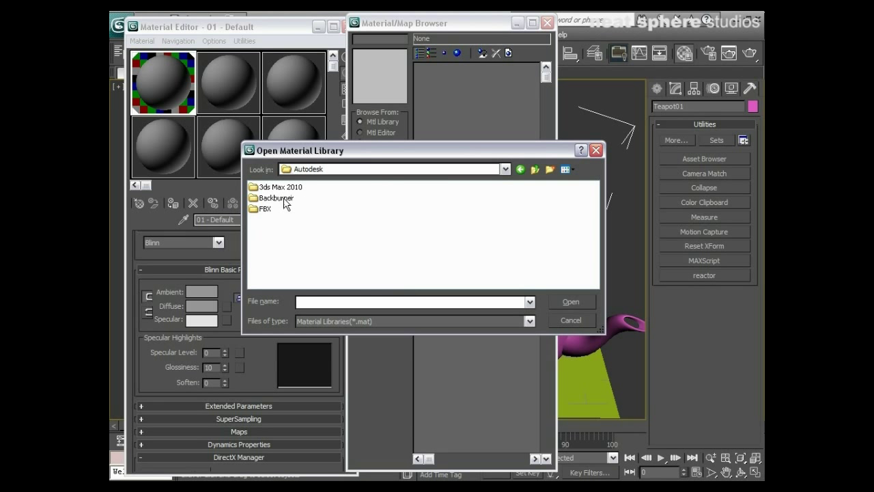
double_click(280, 187)
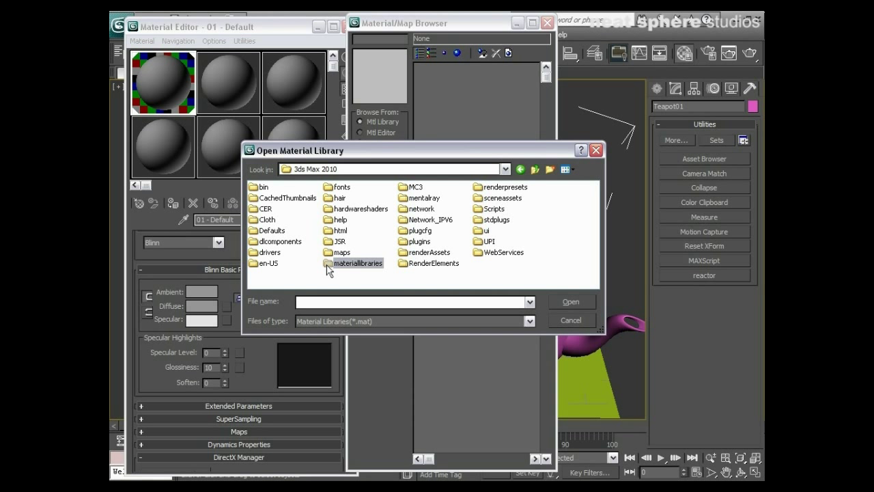
mouse_move(529, 304)
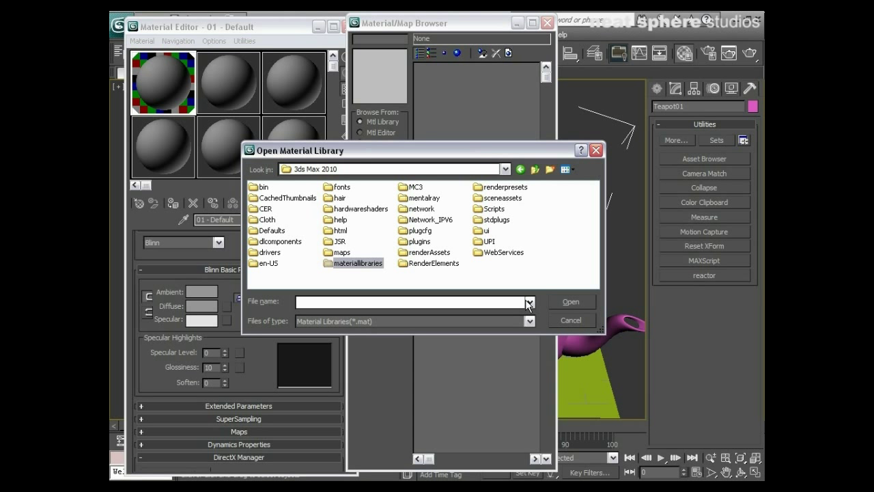
mouse_move(551, 304)
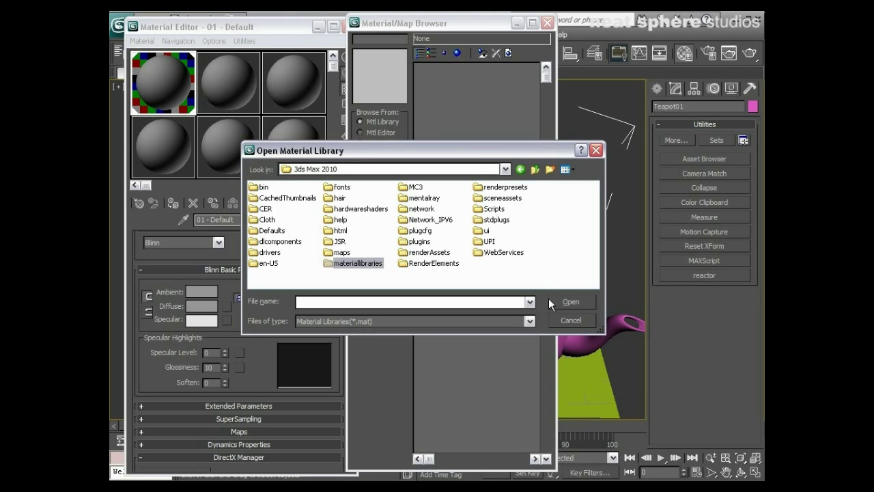
mouse_move(472, 265)
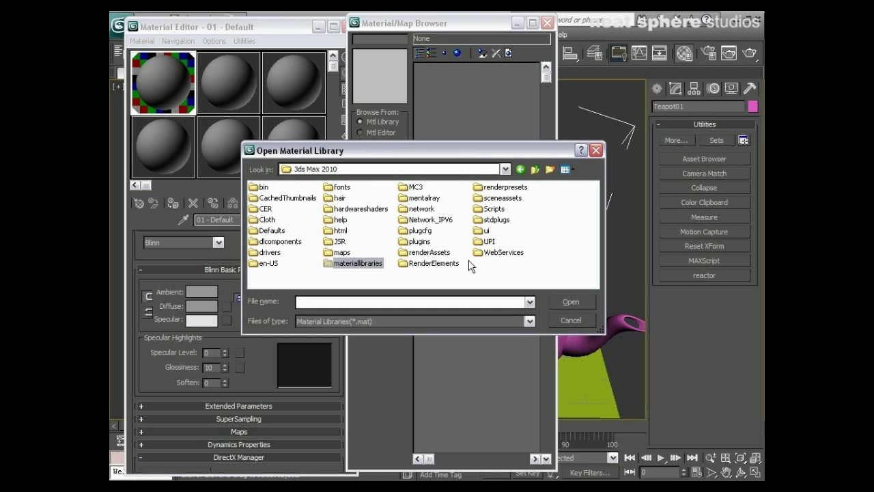
mouse_move(343, 256)
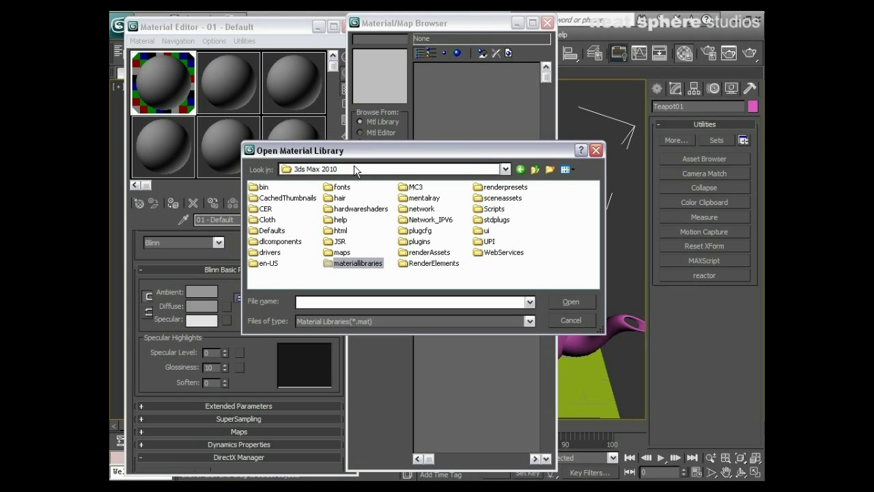
mouse_move(398, 191)
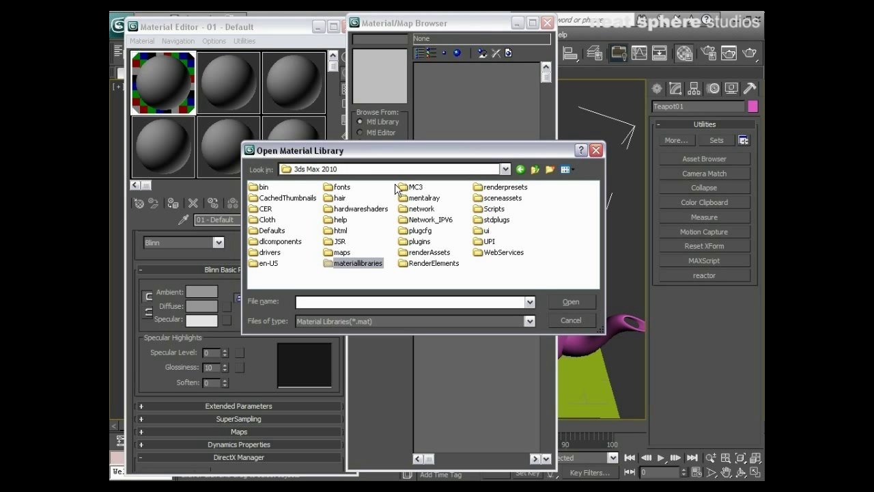
mouse_move(394, 193)
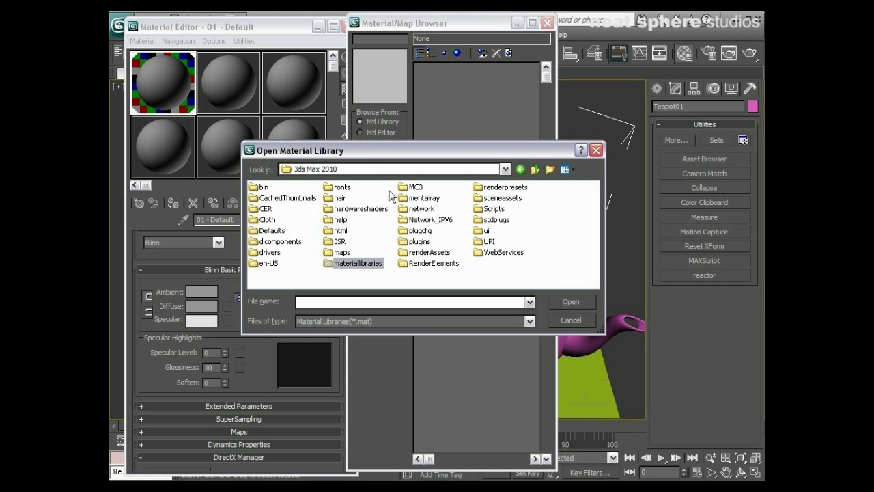
mouse_move(383, 202)
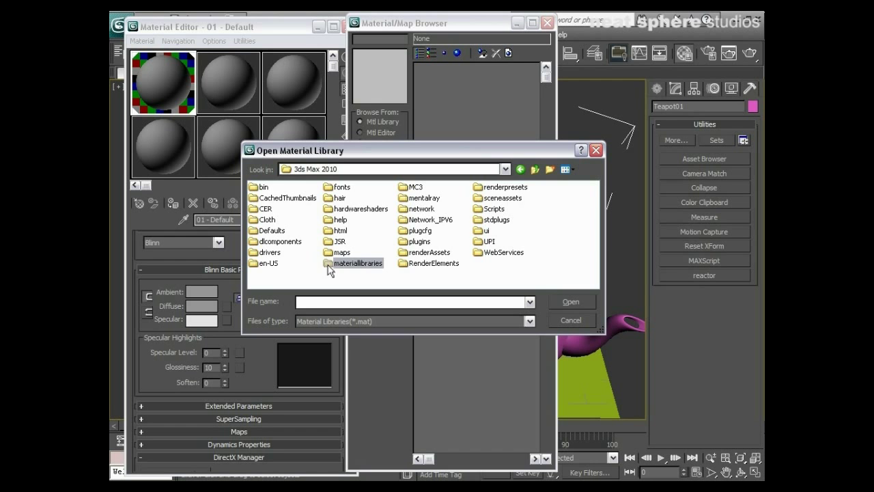
Load 3dsmax.mat from the materiallibraries folder and show its entries as large thumbnails.
double_click(359, 263)
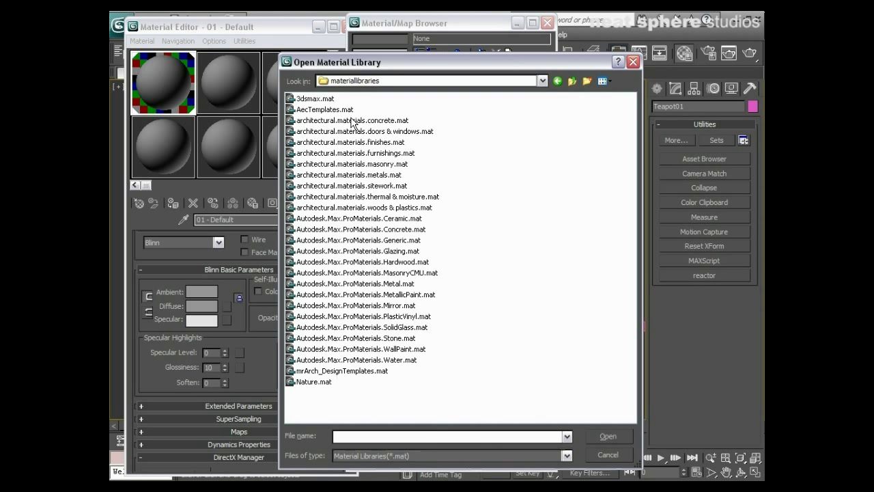
mouse_move(351, 102)
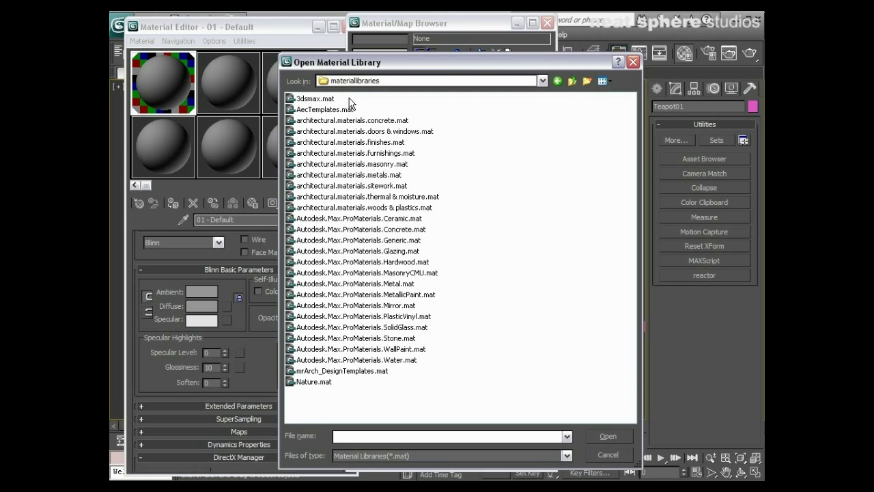
mouse_move(353, 205)
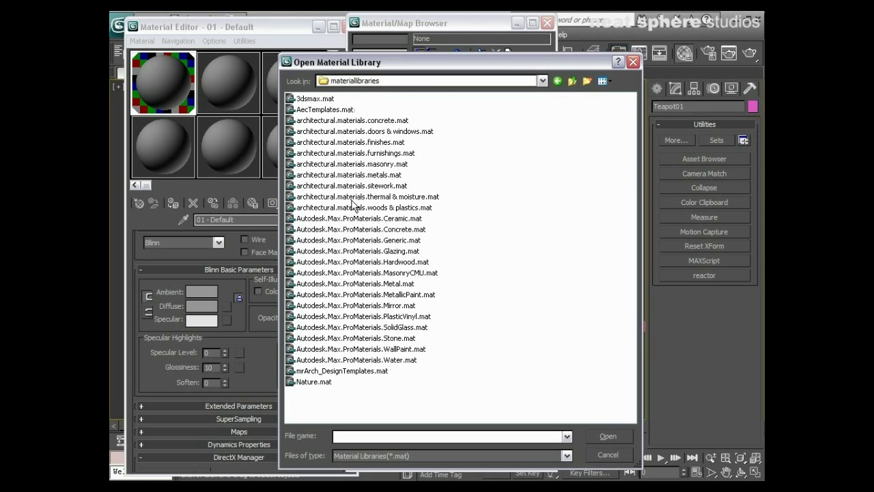
mouse_move(349, 227)
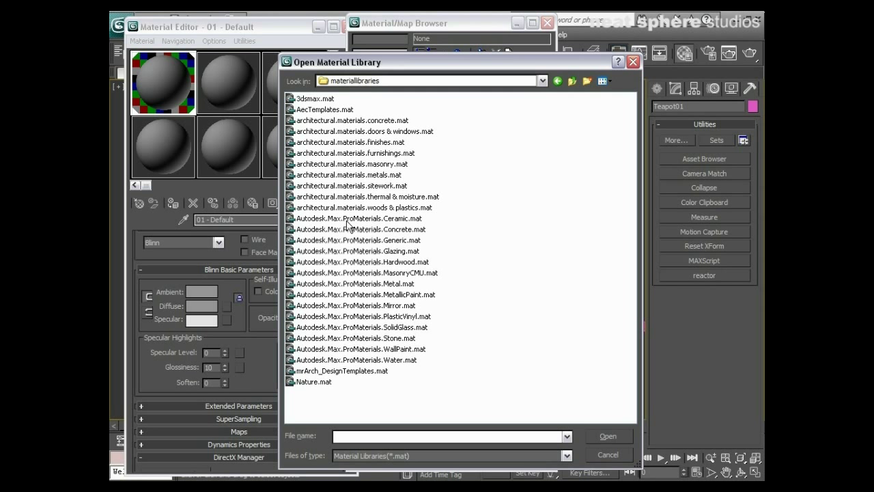
mouse_move(437, 213)
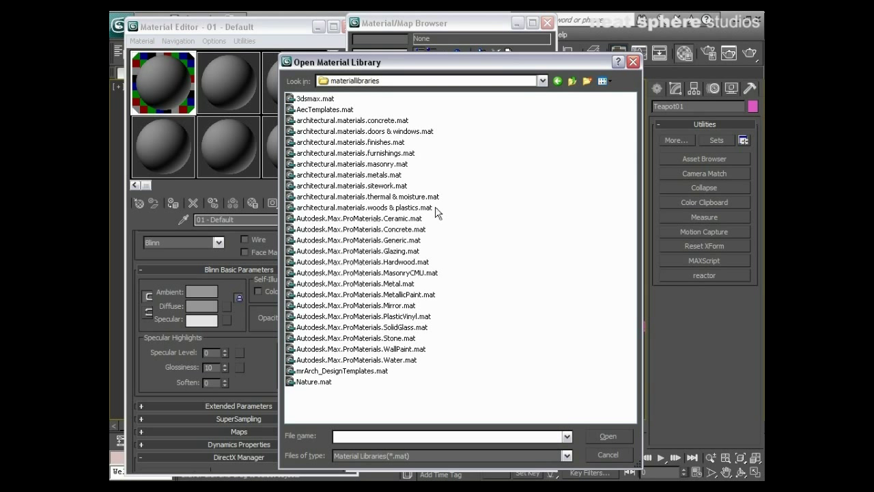
left_click(359, 218)
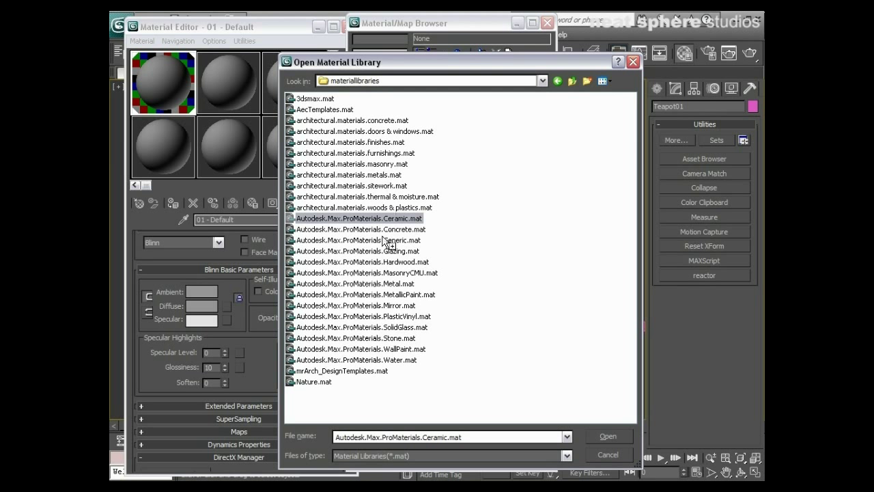
mouse_move(340, 364)
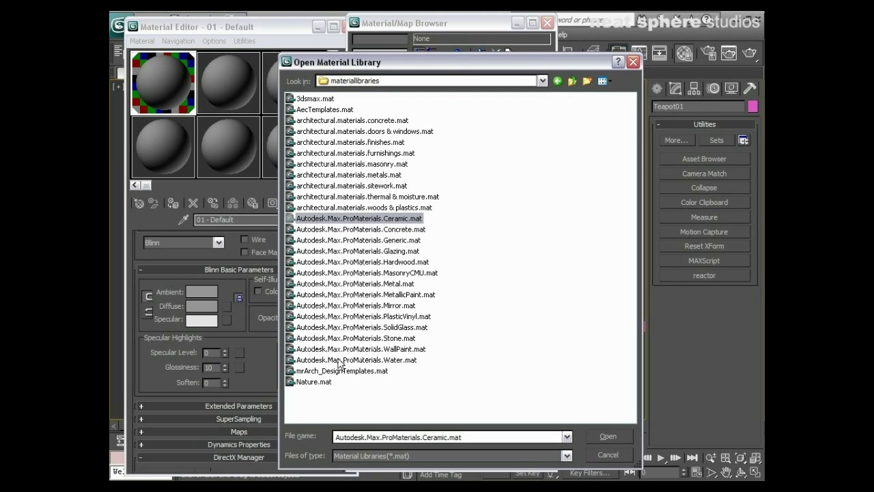
left_click(342, 370)
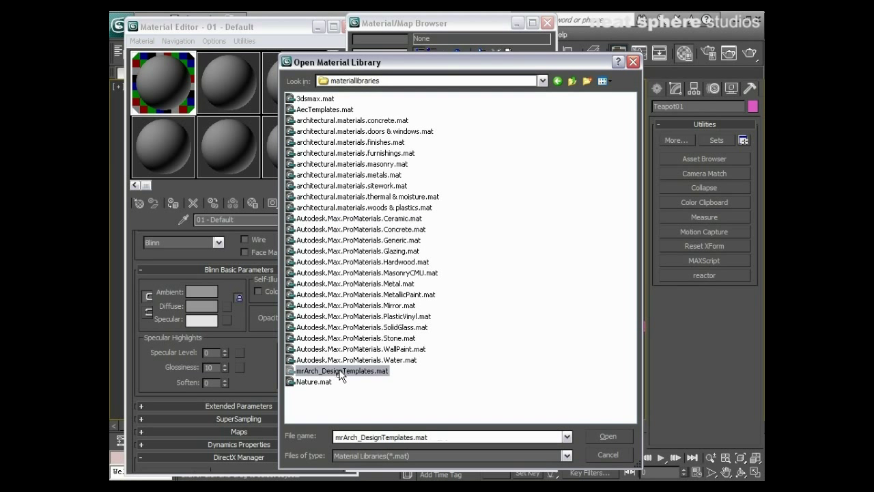
mouse_move(364, 210)
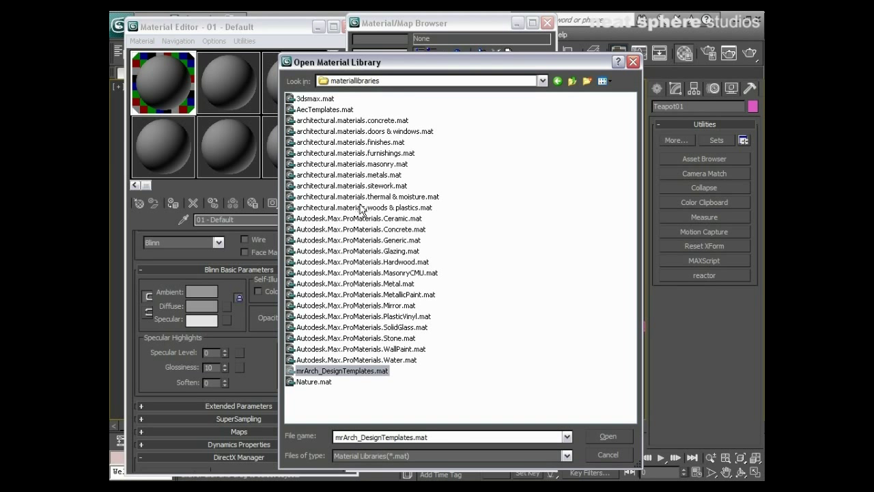
mouse_move(335, 212)
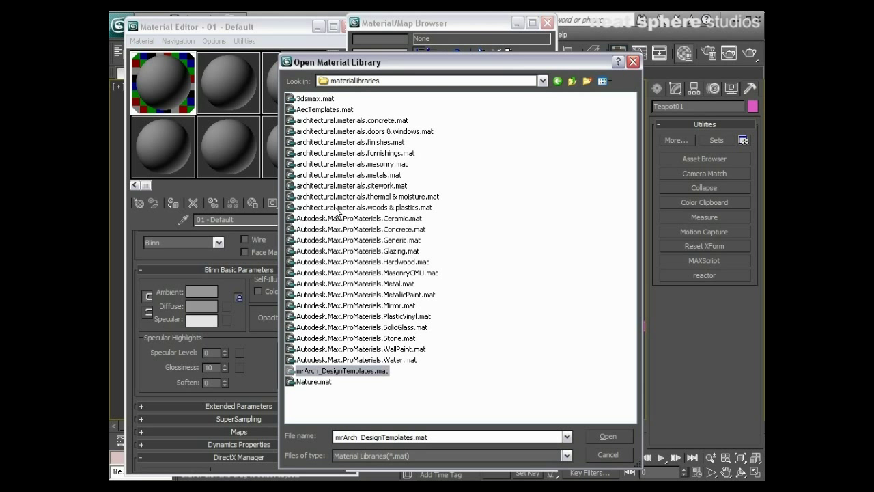
left_click(315, 98)
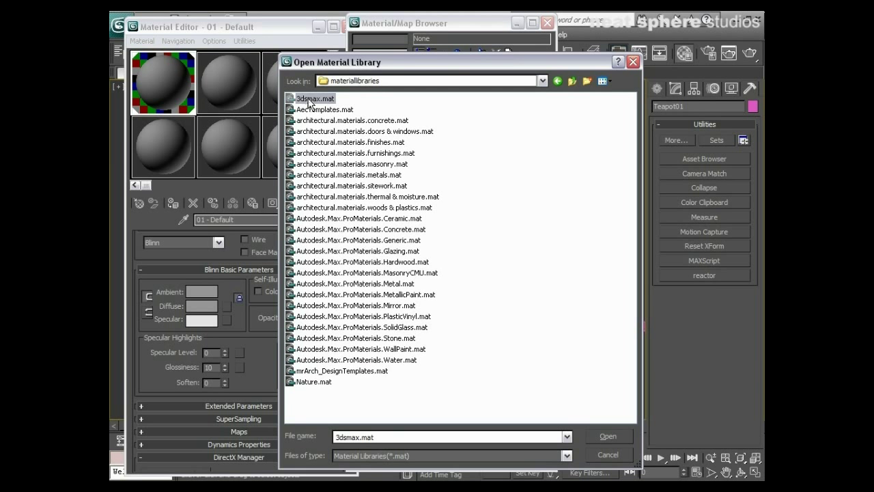
left_click(608, 436)
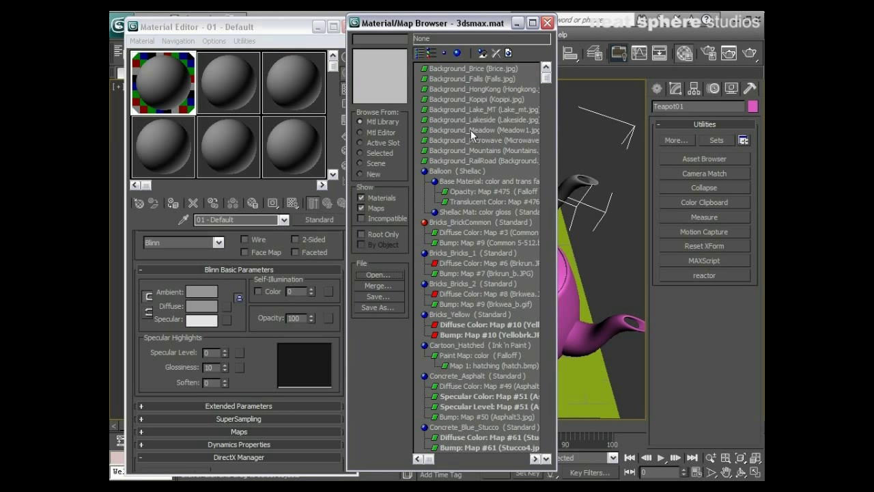
mouse_move(450, 160)
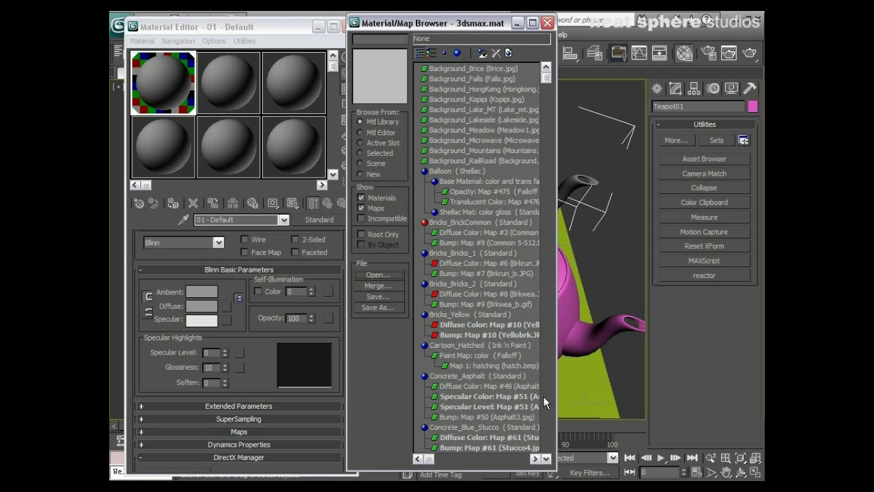
mouse_move(556, 399)
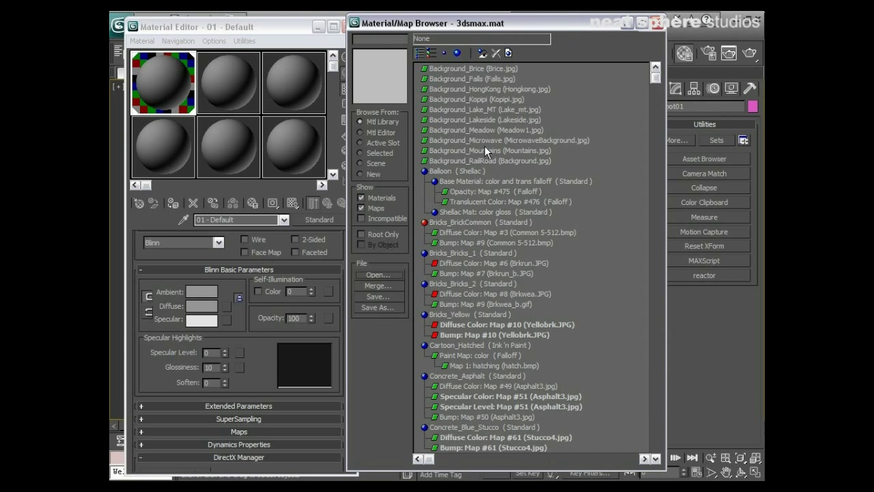
left_click(431, 53)
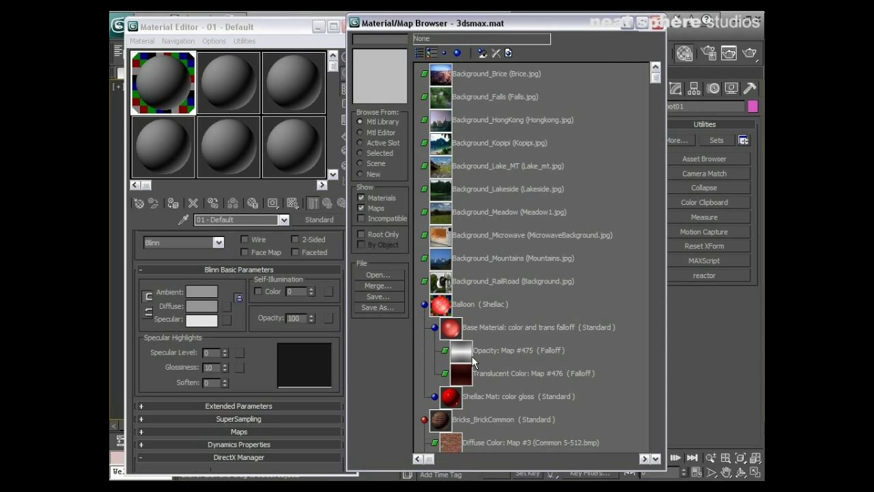
mouse_move(465, 116)
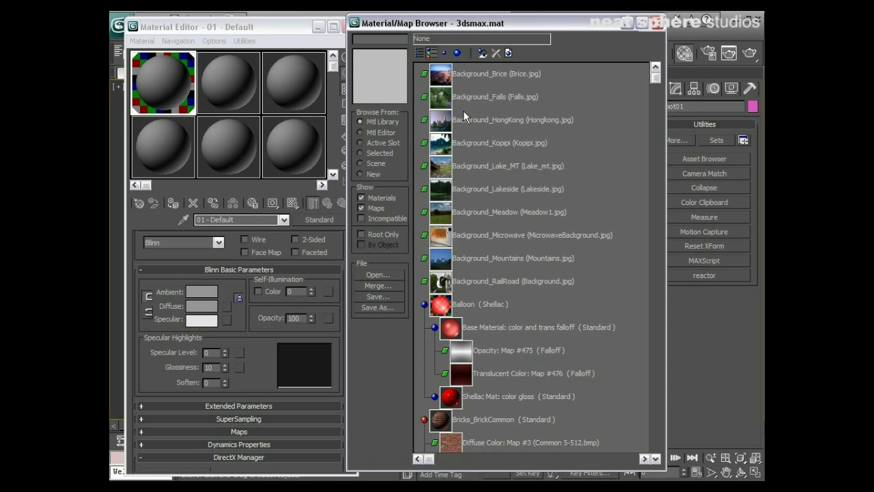
mouse_move(449, 329)
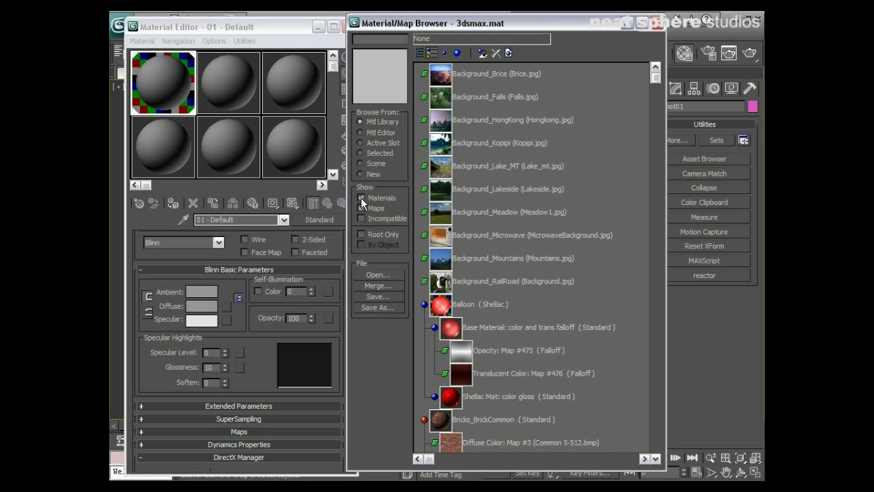
Hide maps, then preview Balloon and the four Bricks materials in the library list.
left_click(362, 207)
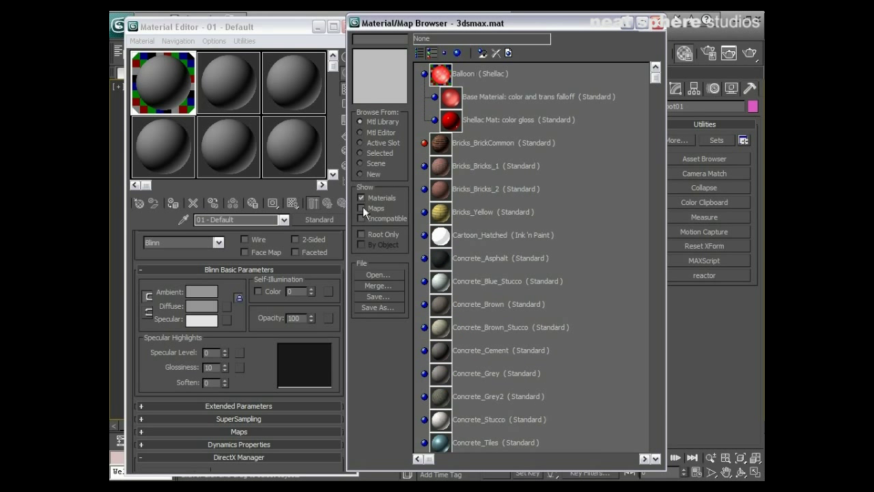
left_click(362, 208)
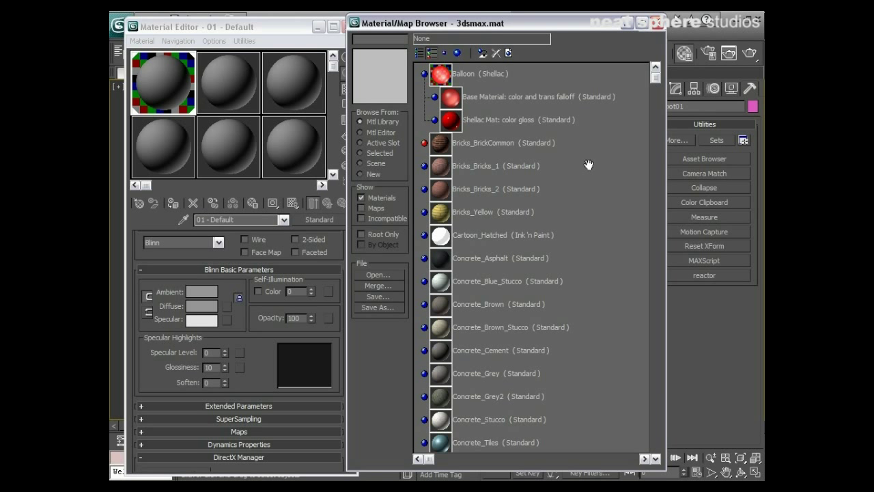
left_click(464, 73)
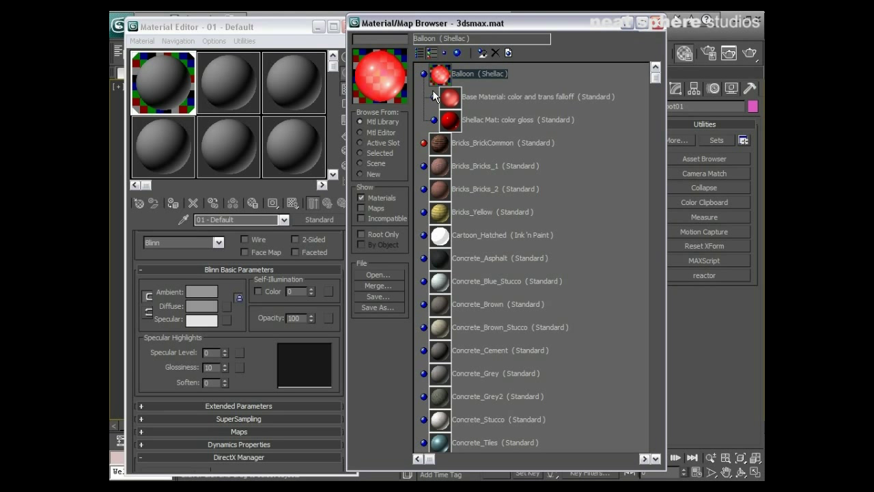
left_click(502, 143)
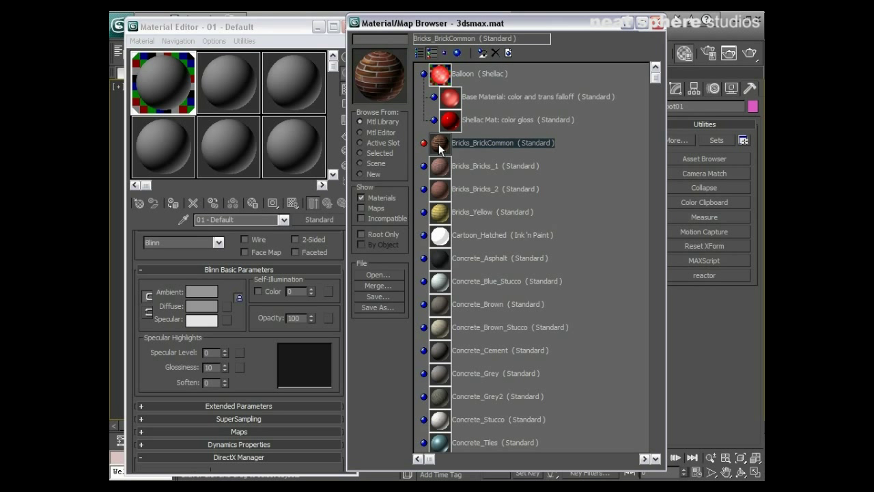
left_click(475, 166)
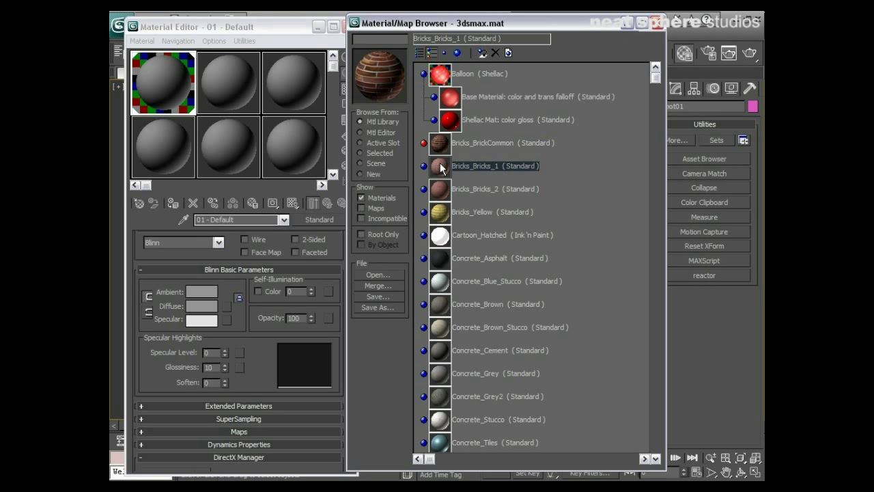
left_click(485, 189)
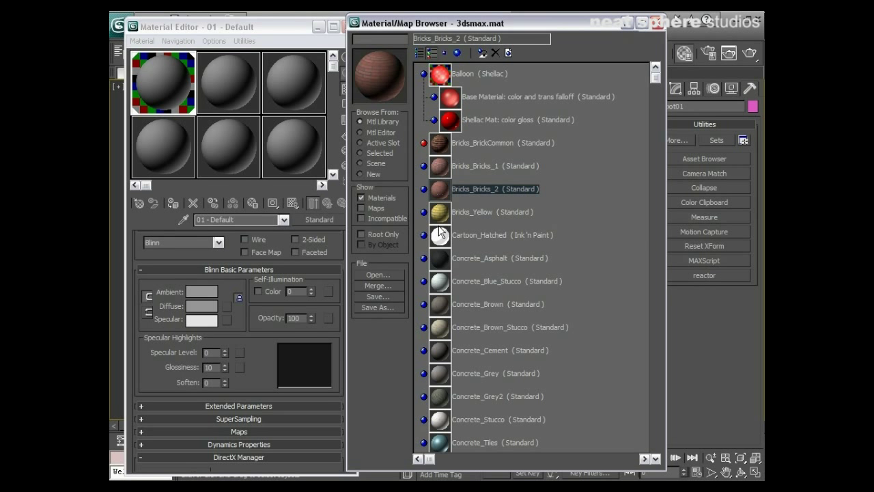
left_click(493, 212)
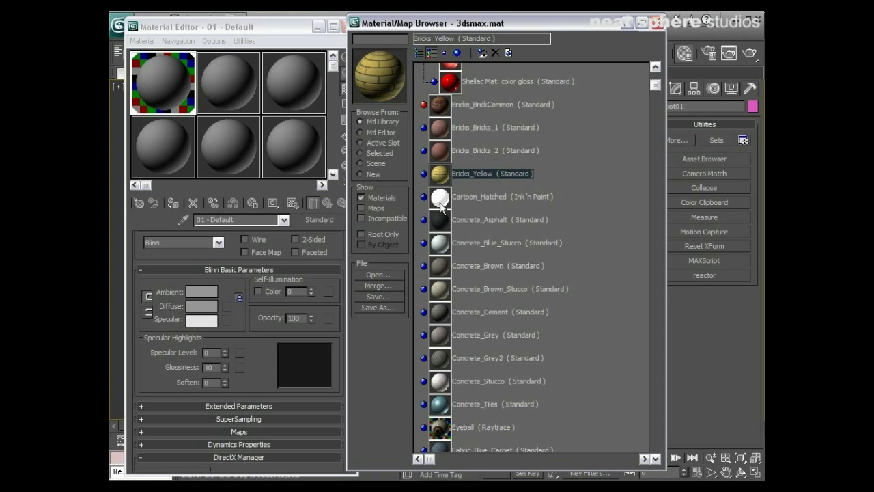
Highlight the Cartoon_Hatched material and scroll through the rest of the library.
left_click(502, 196)
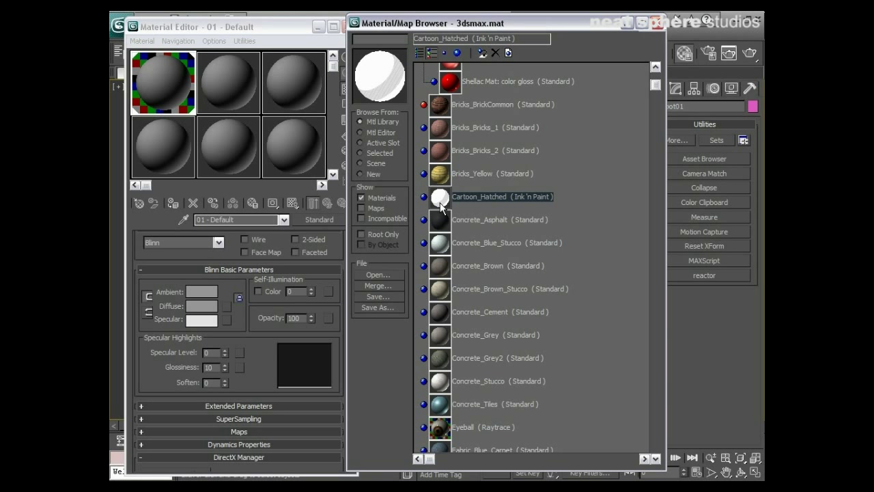
mouse_move(596, 139)
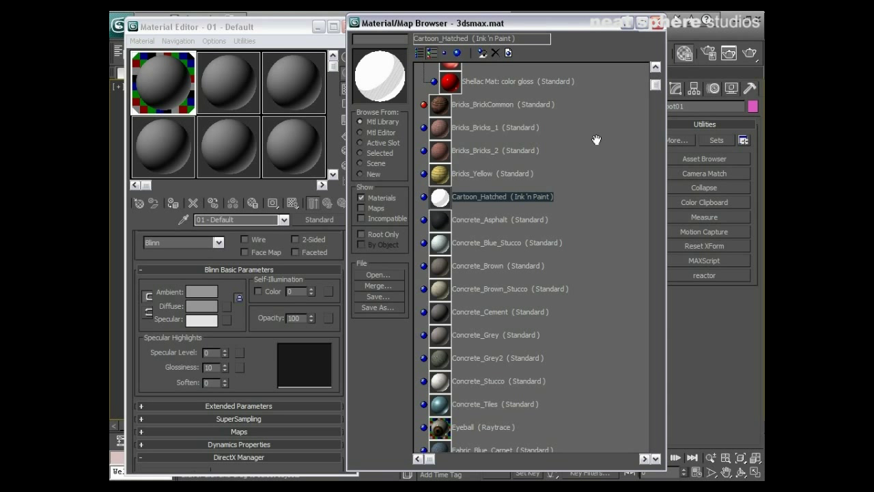
scroll("down", 3)
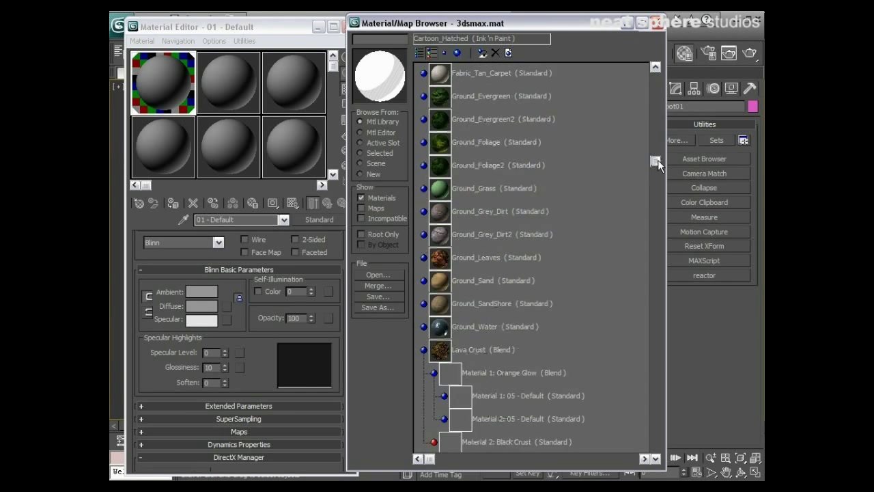
scroll("down", 3)
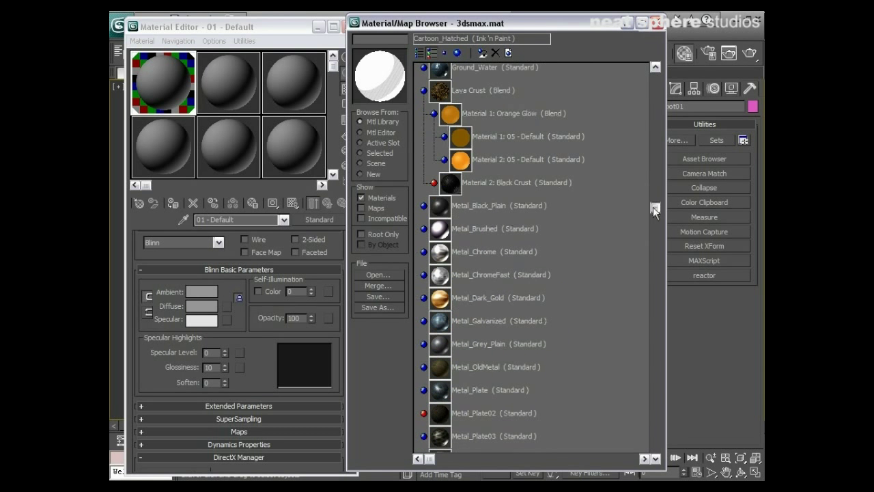
scroll("up", 3)
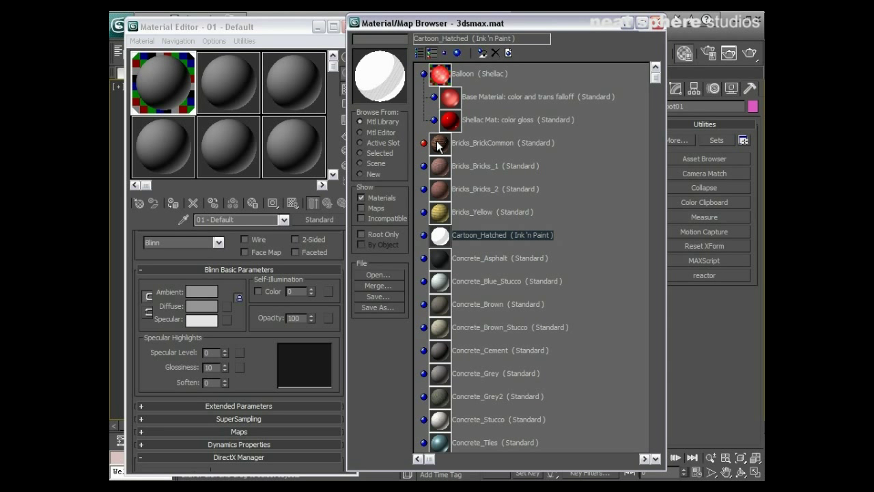
Load Bricks_BrickCommon into the active sample slot and minimize the browser.
double_click(502, 142)
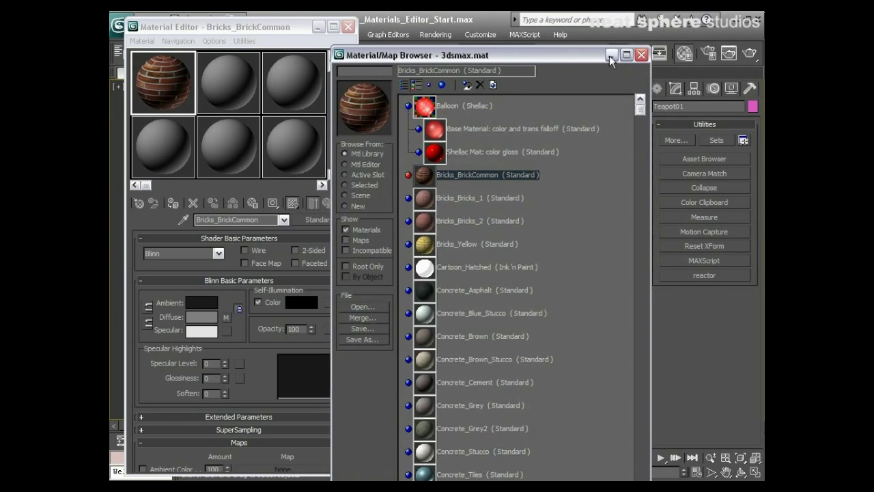
left_click(640, 55)
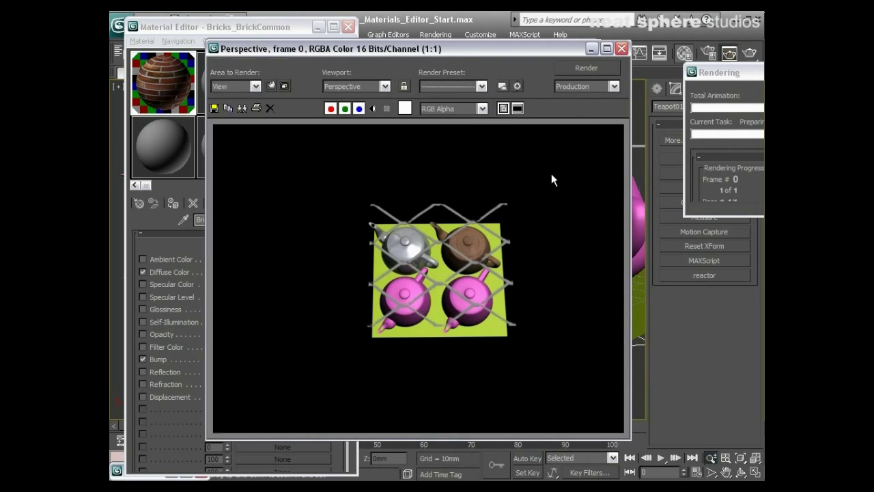
Close the brick teapot render and bring up the material browser for the second sample slot.
left_click(586, 68)
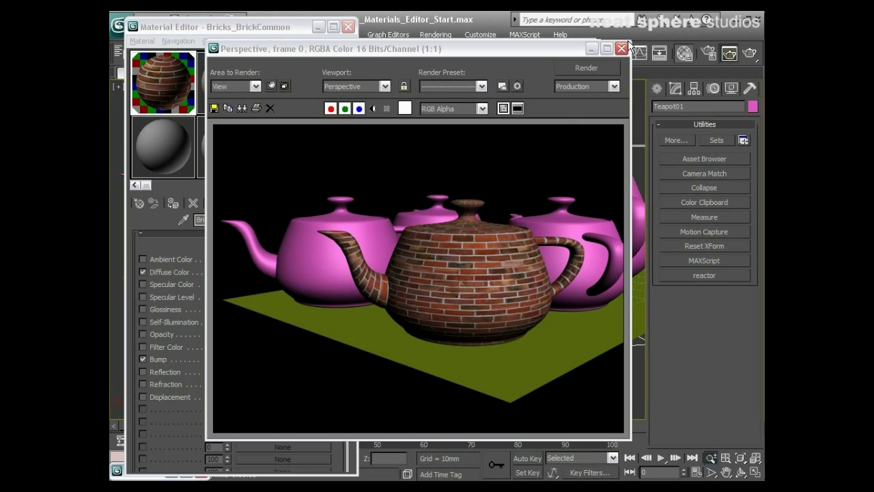
left_click(621, 47)
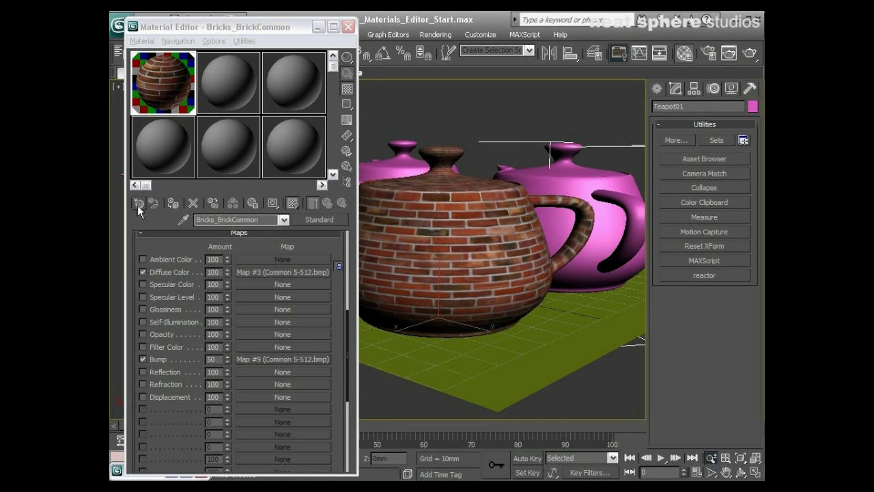
left_click(228, 82)
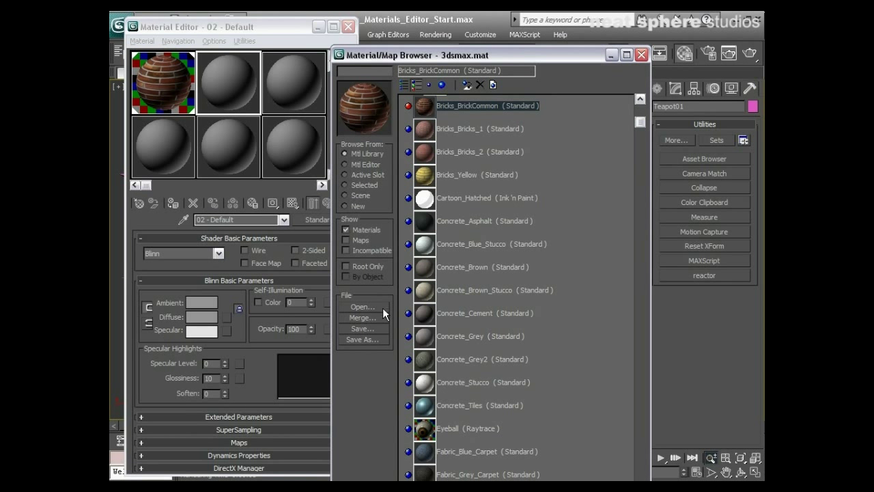
Reload the 3dsmax.mat library and load Cartoon_Hatched into the second sample slot, then locate X Ray.
left_click(362, 306)
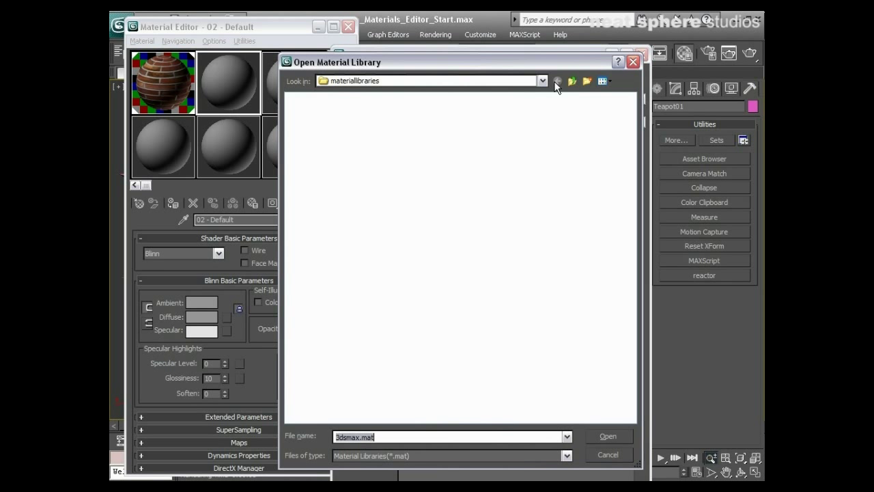
left_click(542, 81)
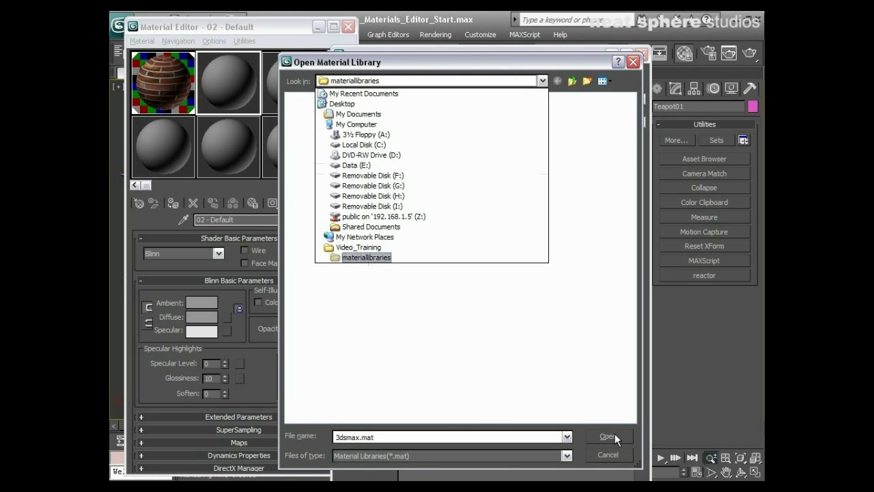
left_click(606, 436)
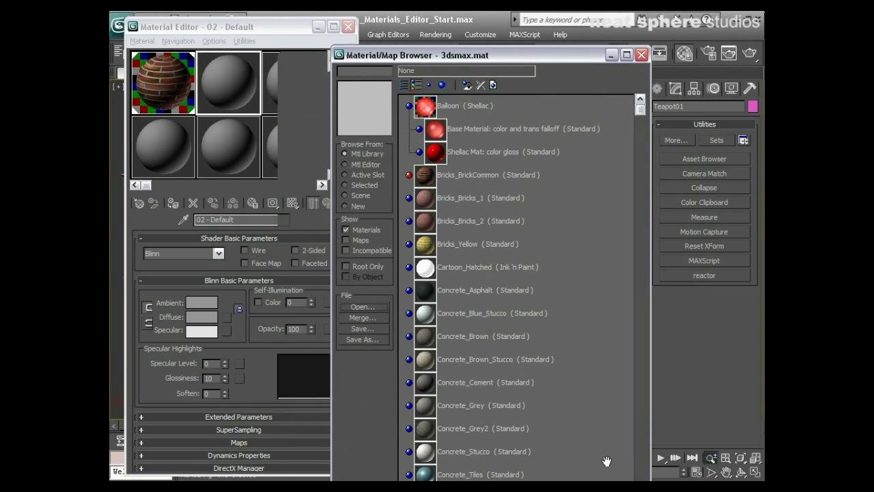
scroll("down", 3)
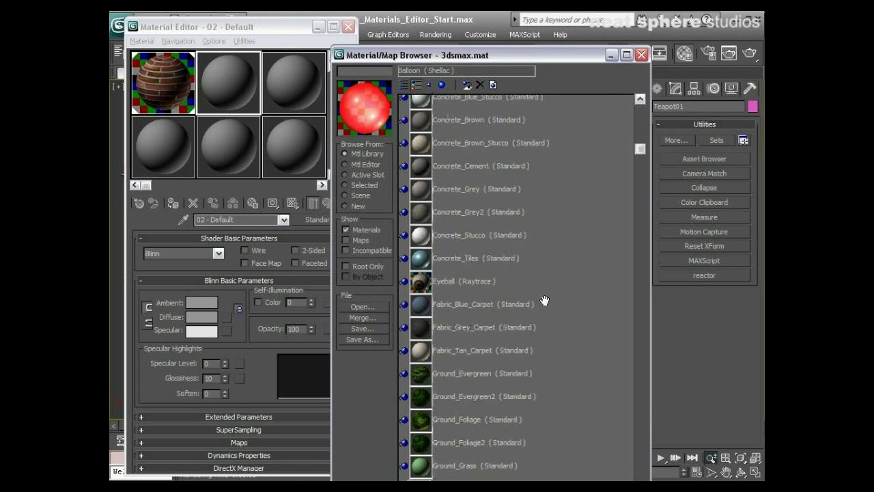
scroll("up", 3)
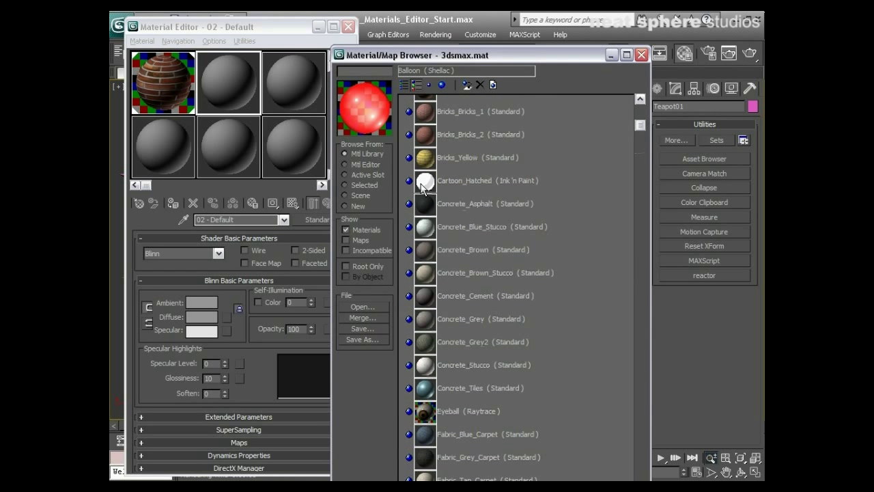
double_click(465, 180)
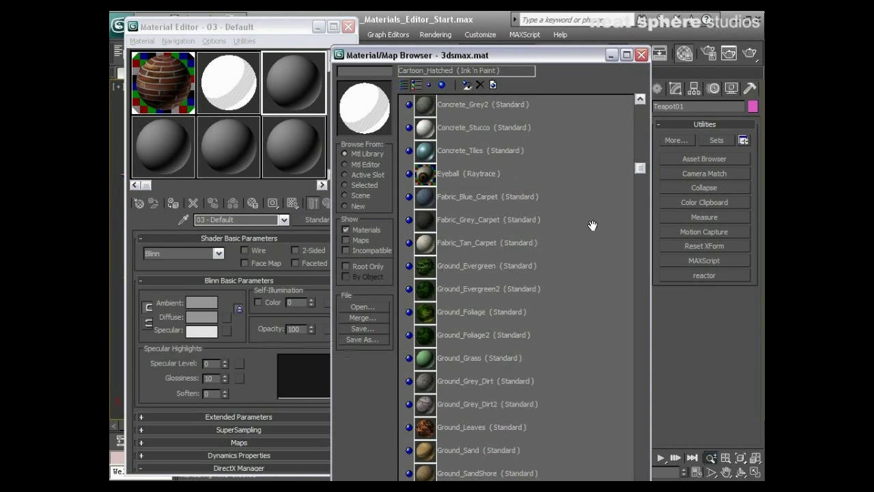
scroll("down", 3)
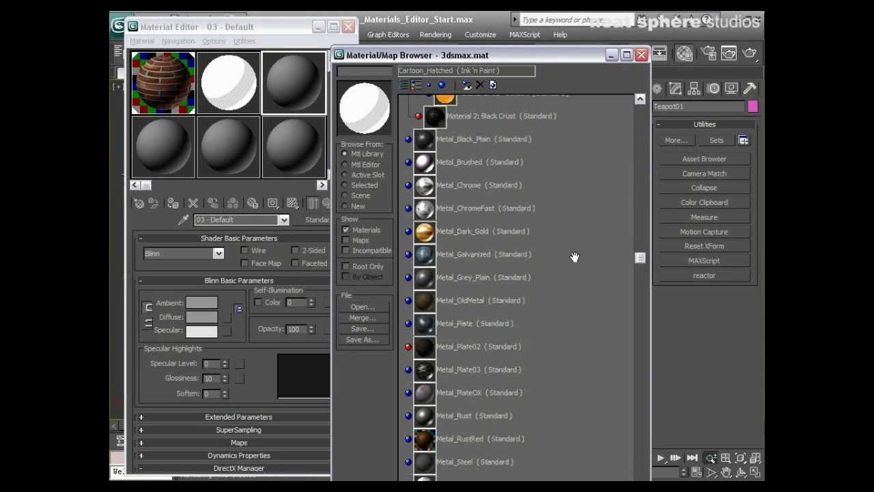
scroll("down", 3)
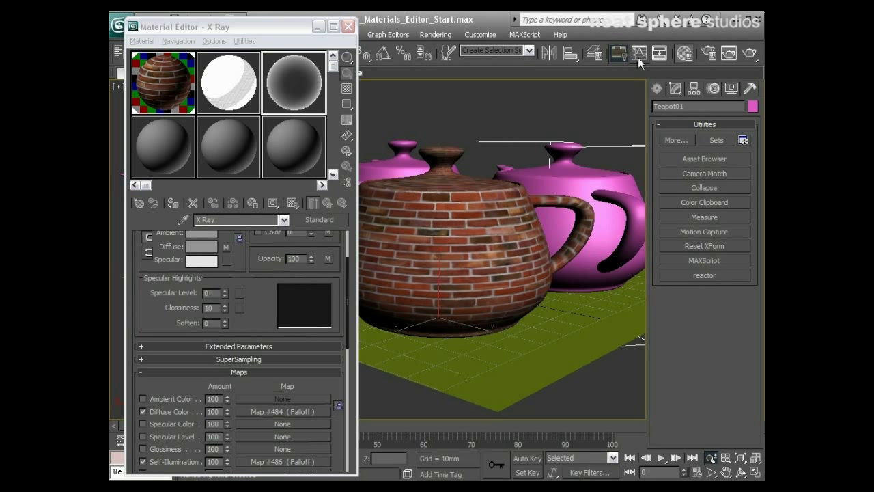
Pull the view back and give the left pink teapot the Cartoon_Hatched material.
left_click_drag(478, 239, 519, 291)
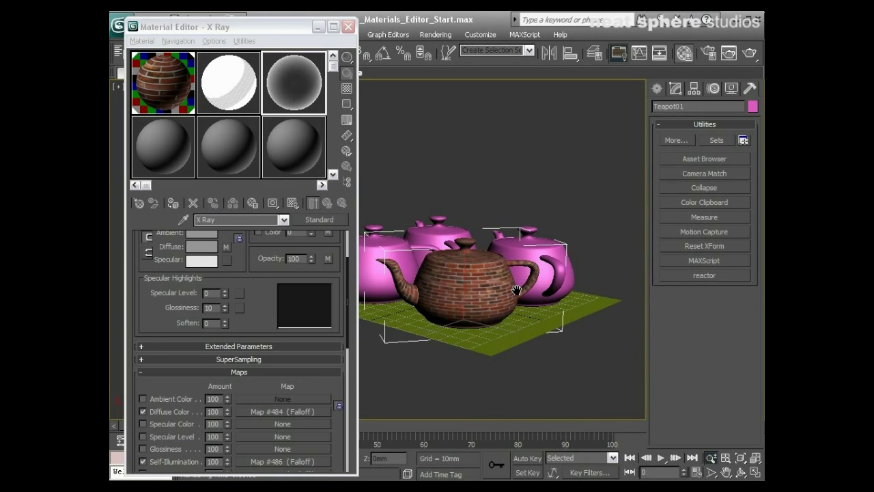
left_click(228, 82)
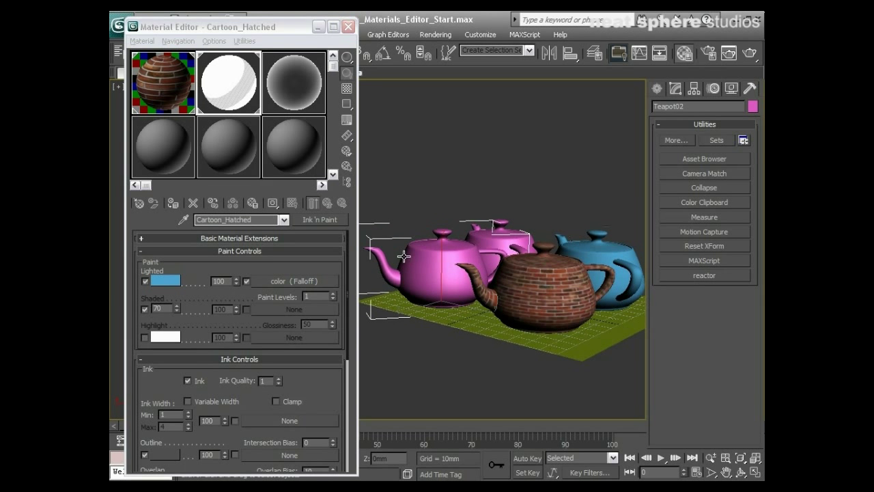
left_click(174, 203)
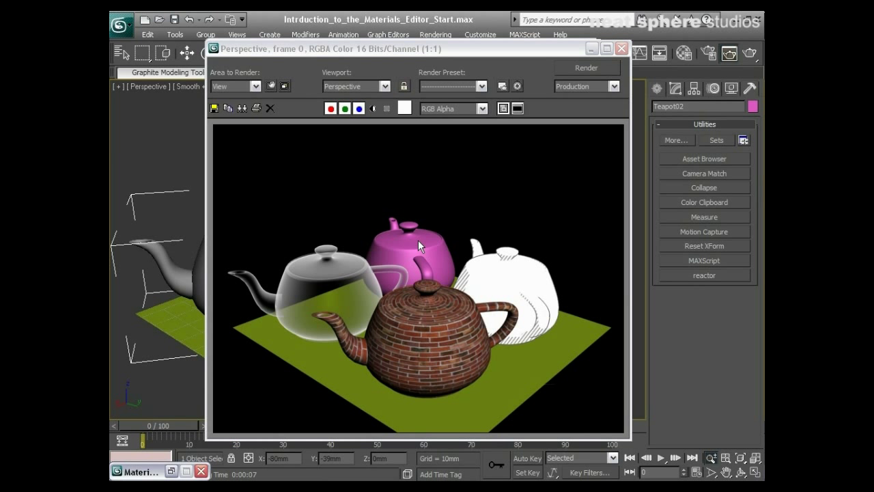
mouse_move(297, 276)
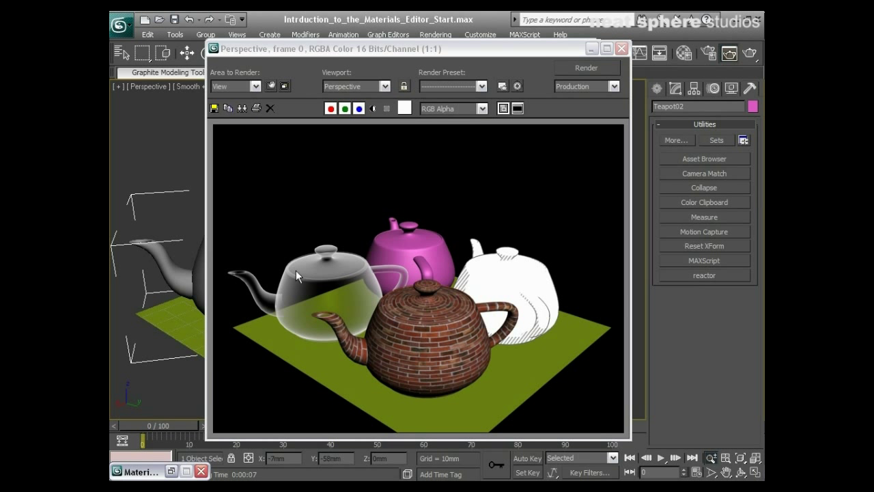
mouse_move(287, 309)
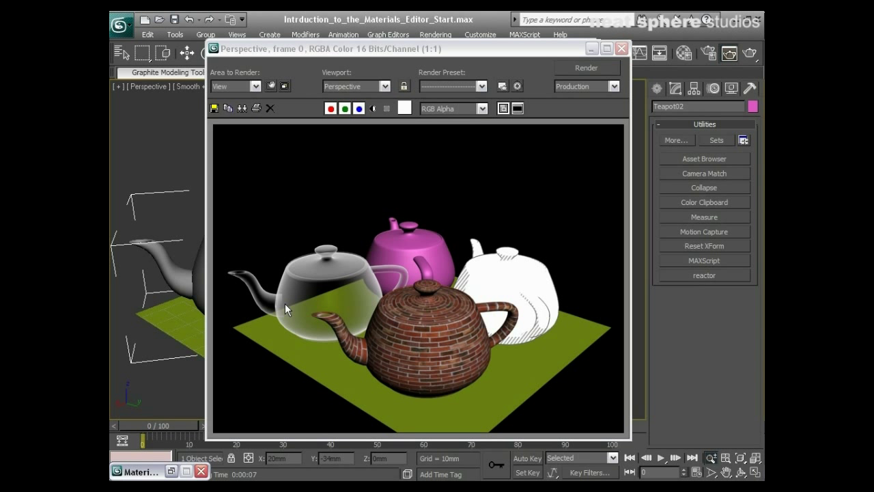
mouse_move(278, 301)
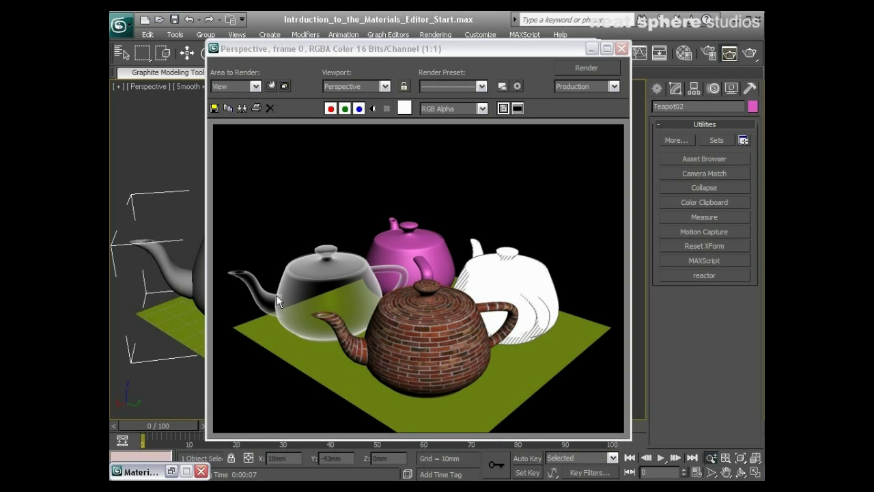
mouse_move(277, 315)
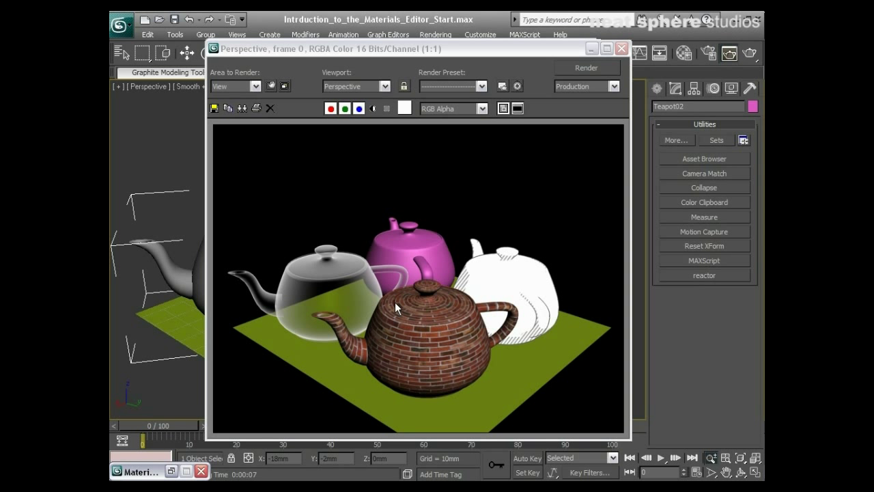
mouse_move(473, 284)
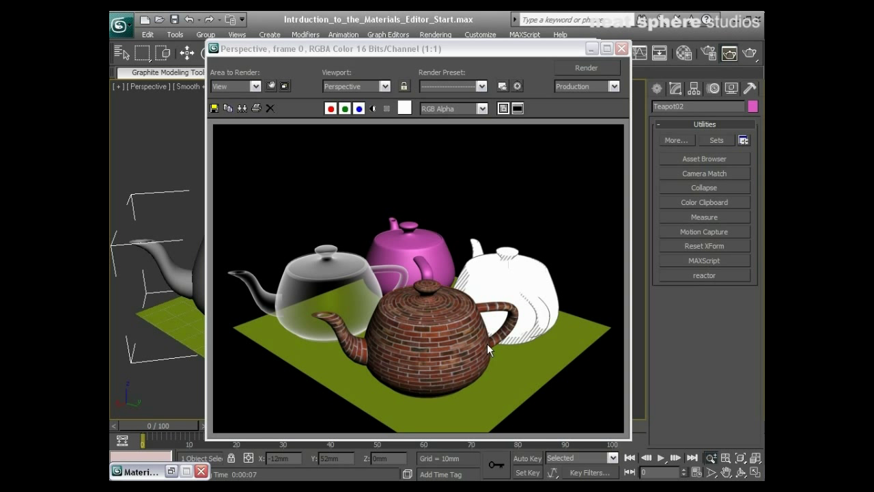
mouse_move(447, 379)
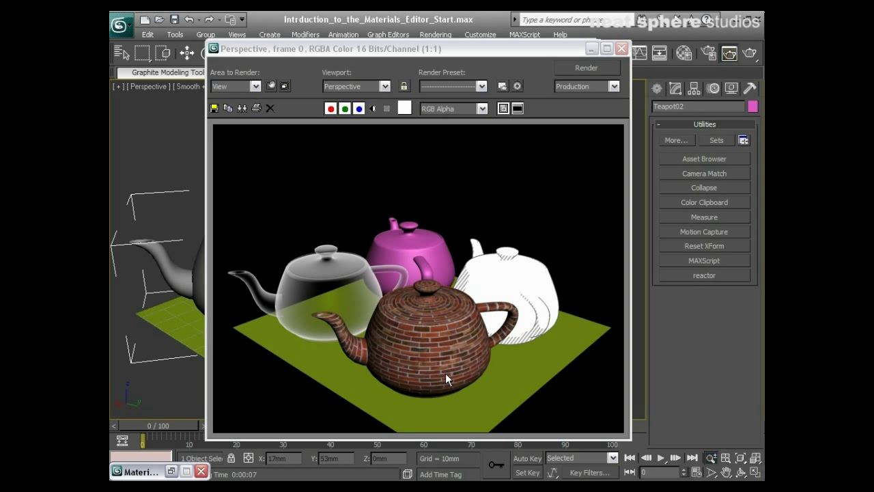
mouse_move(438, 362)
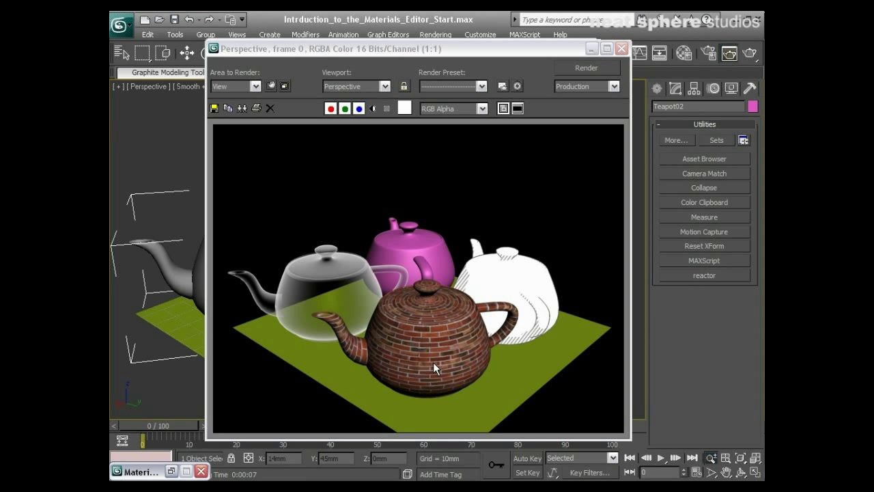
Close the Rendered Frame Window showing the glass, hatched and brick teapots.
left_click(620, 48)
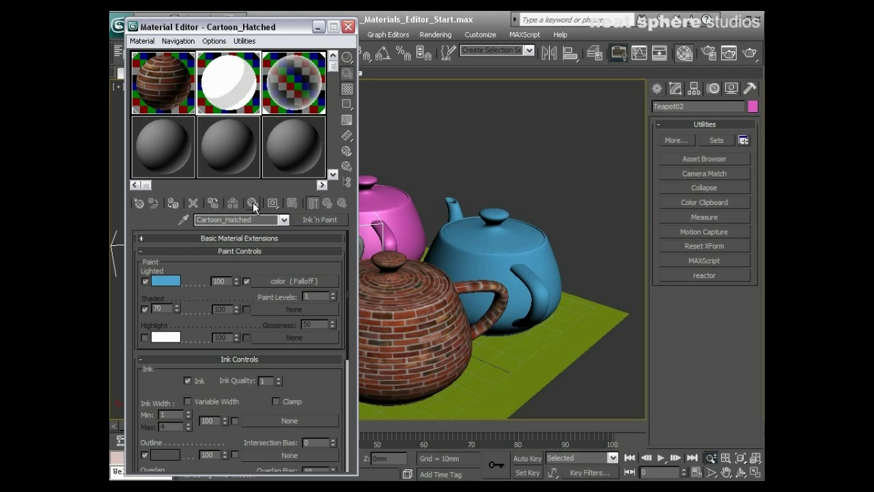
Make slot 4 a blue diffuse material with Specular Level 57 and Glossiness 44, showing its Maps rollout.
left_click(227, 147)
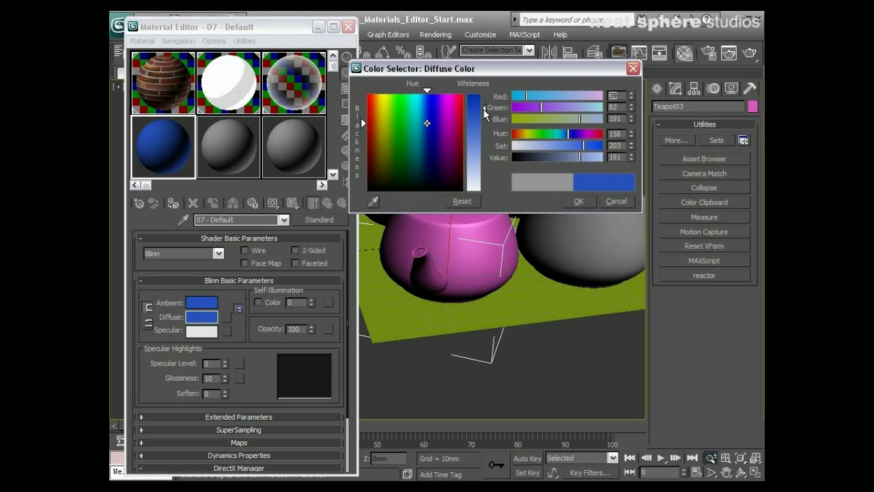
left_click(615, 201)
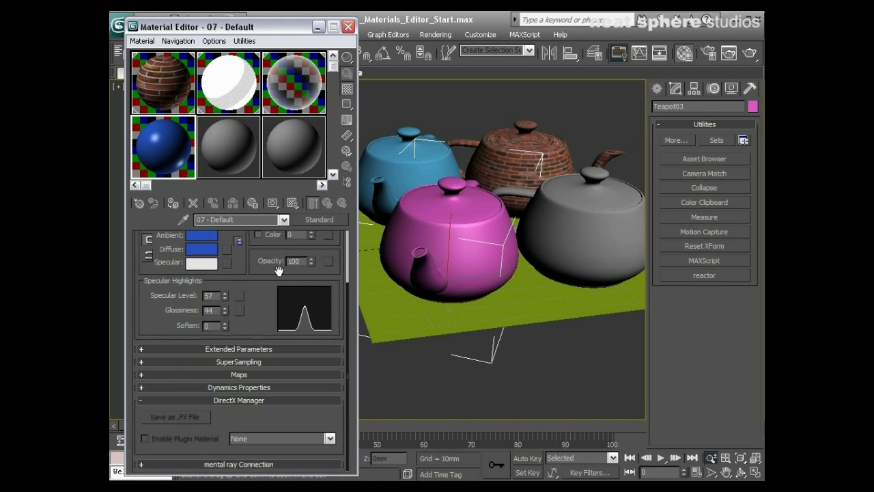
left_click(239, 375)
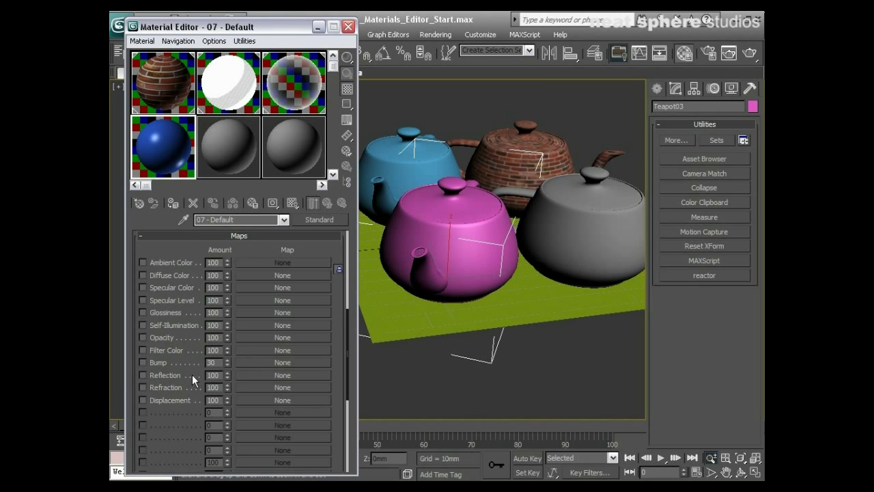
Assign a Raytrace map to the Reflection channel and choose Bitmap for its background map.
left_click(281, 262)
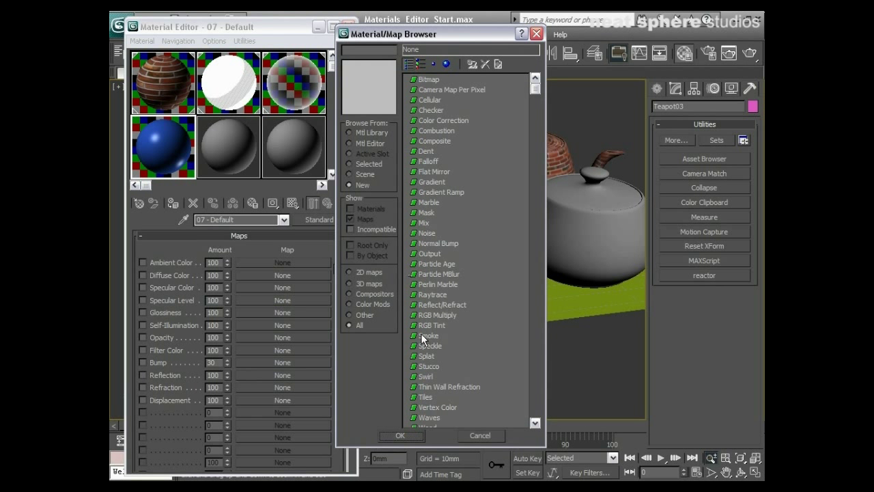
left_click(433, 294)
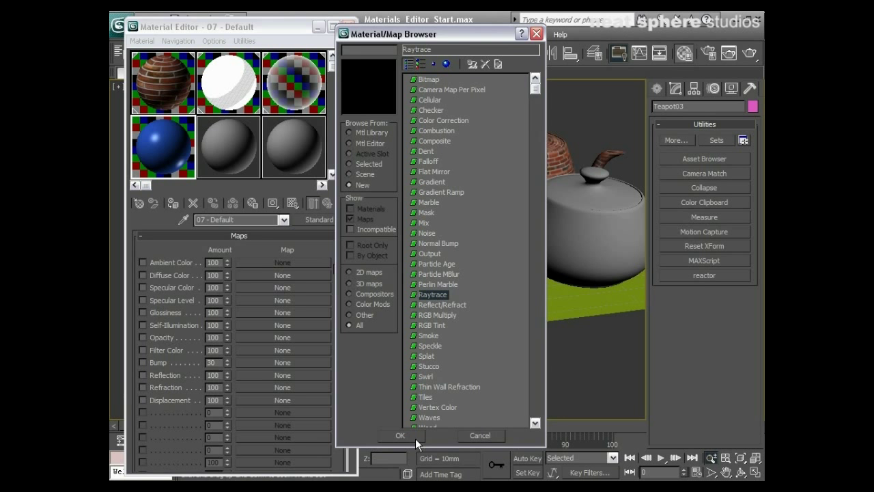
left_click(401, 435)
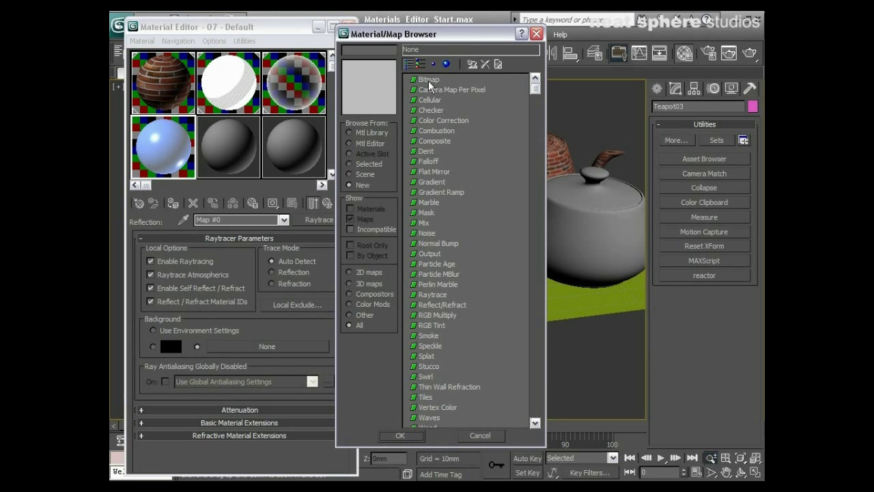
left_click(429, 79)
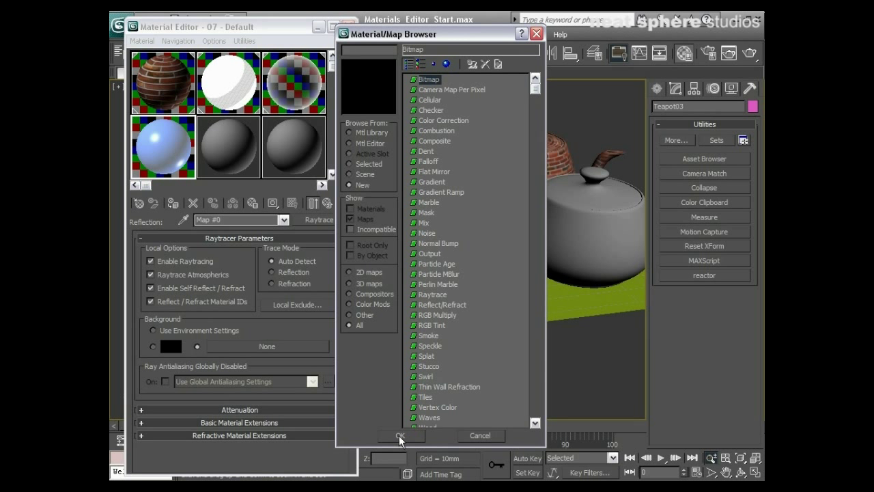
Browse from the C drive through Autodesk\3ds Max 2010 into the maps\Reflection folder.
left_click(400, 435)
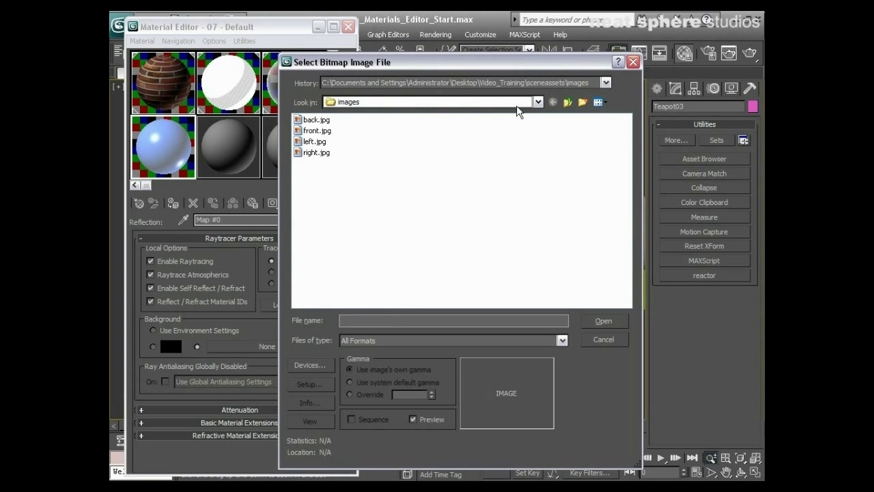
left_click(537, 101)
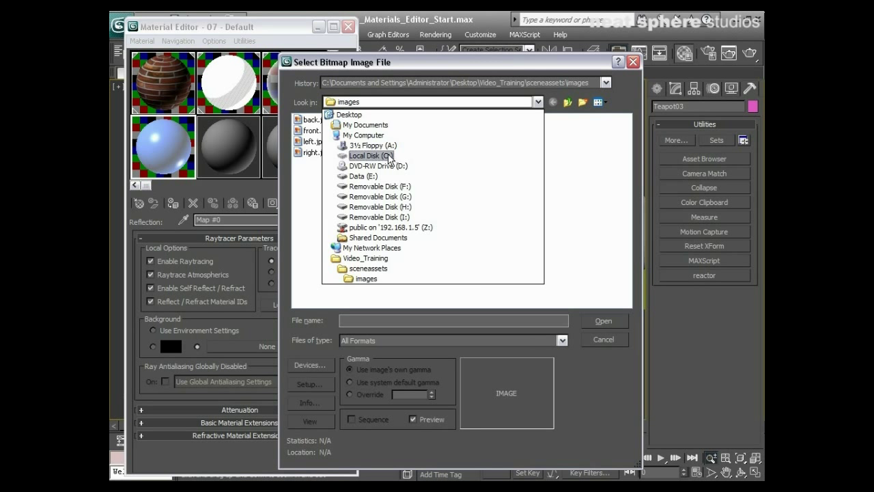
left_click(371, 156)
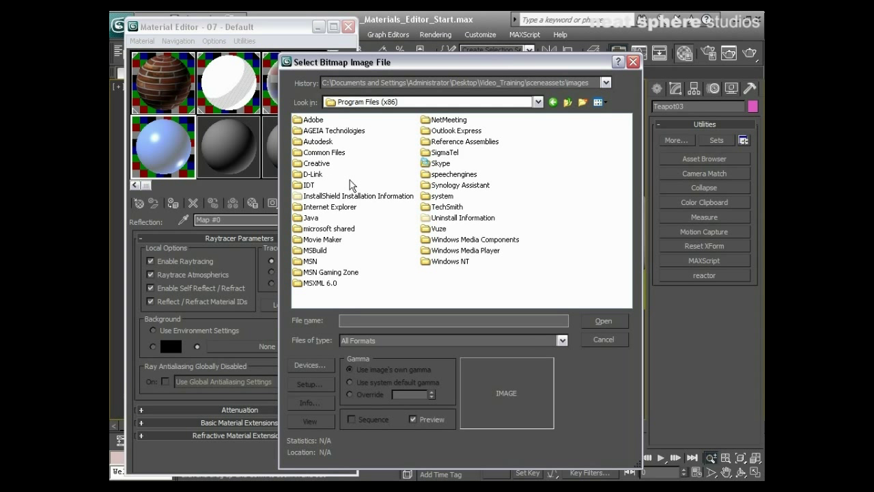
double_click(318, 141)
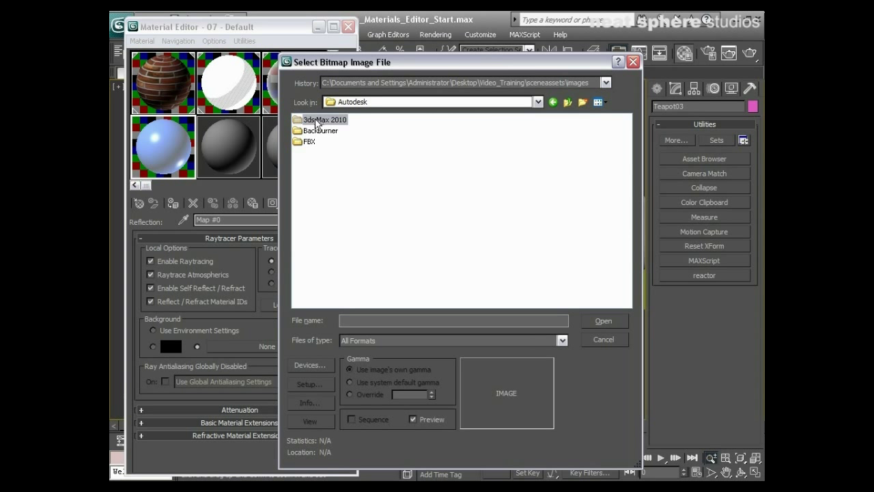
double_click(326, 119)
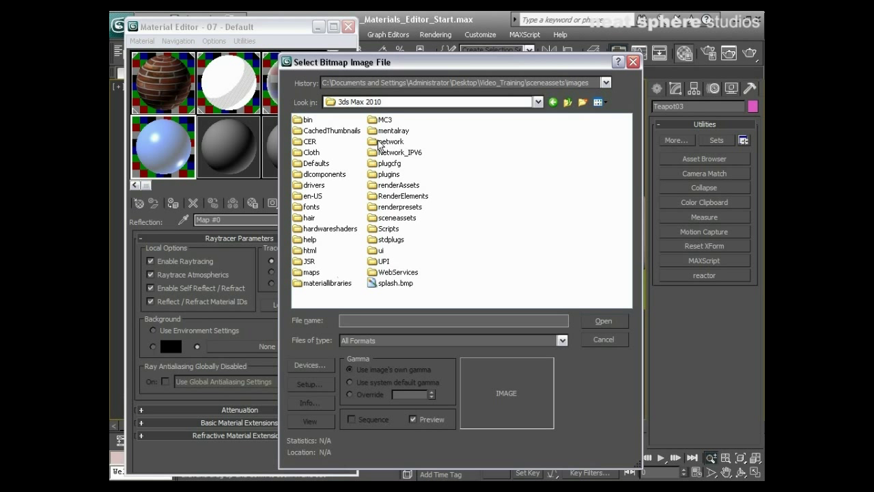
double_click(311, 272)
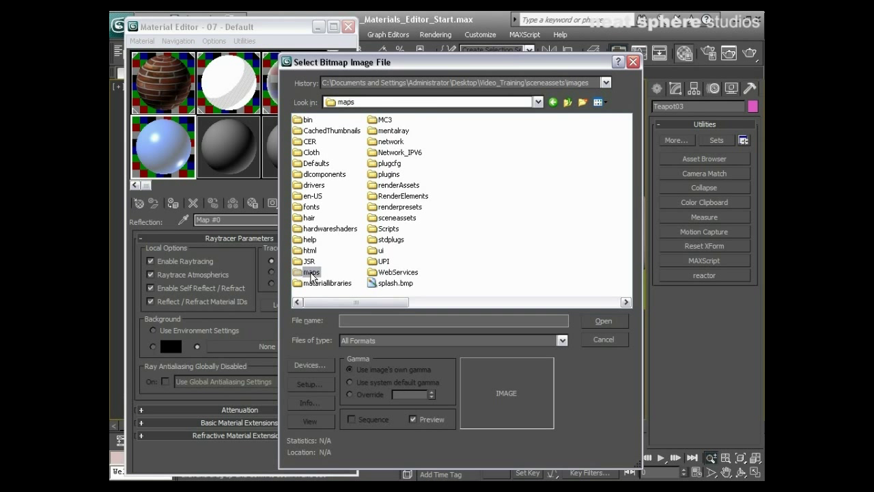
double_click(313, 272)
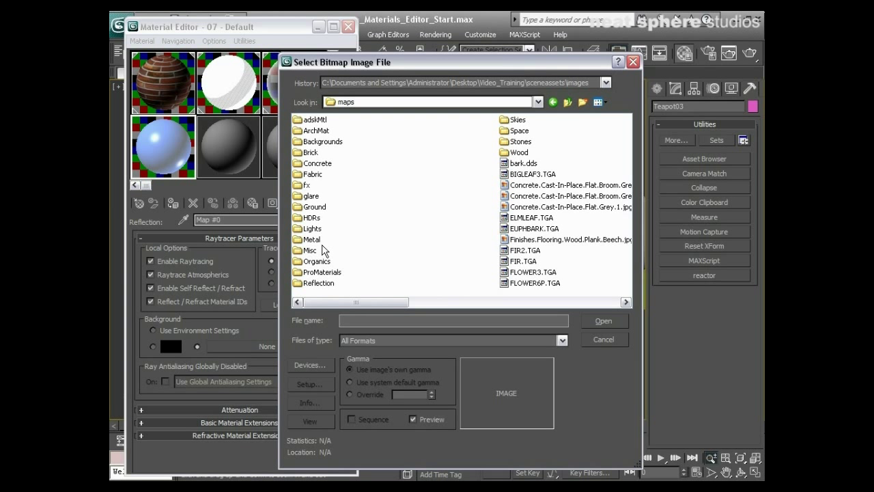
mouse_move(325, 286)
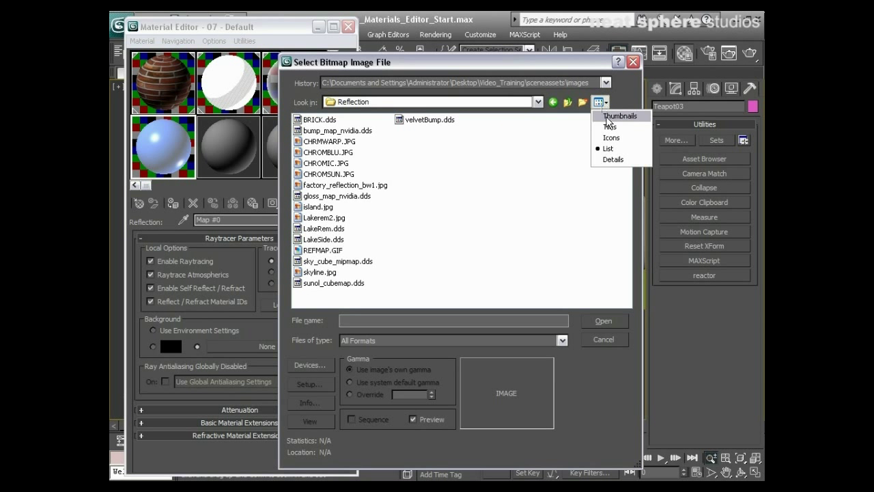
Load sunol_cubemap.dds, viewed as thumbnails, as the Raytrace reflection background.
left_click(620, 116)
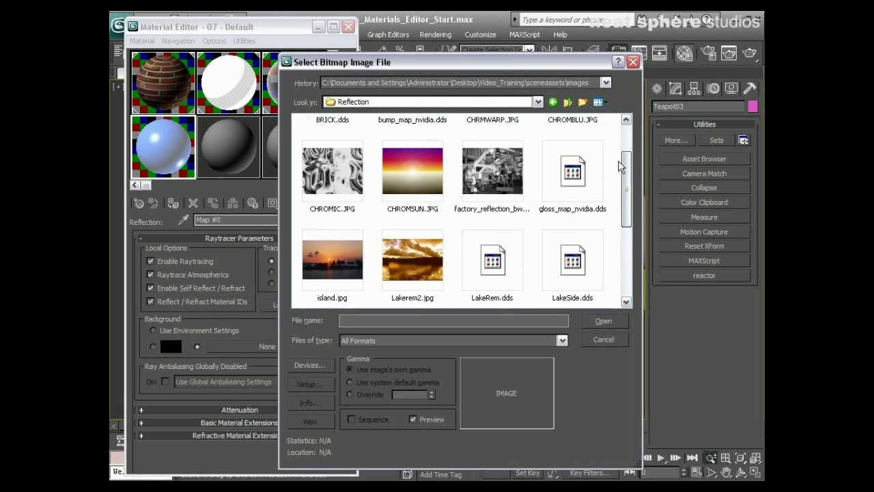
left_click(412, 218)
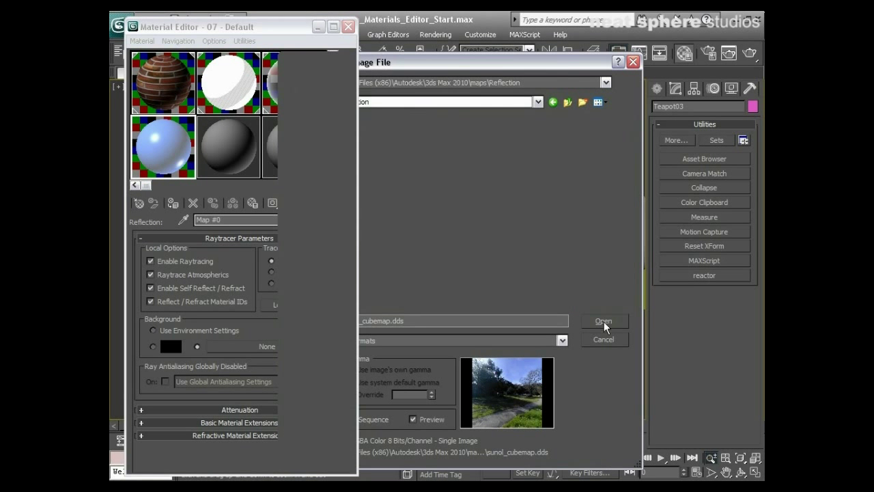
left_click(604, 321)
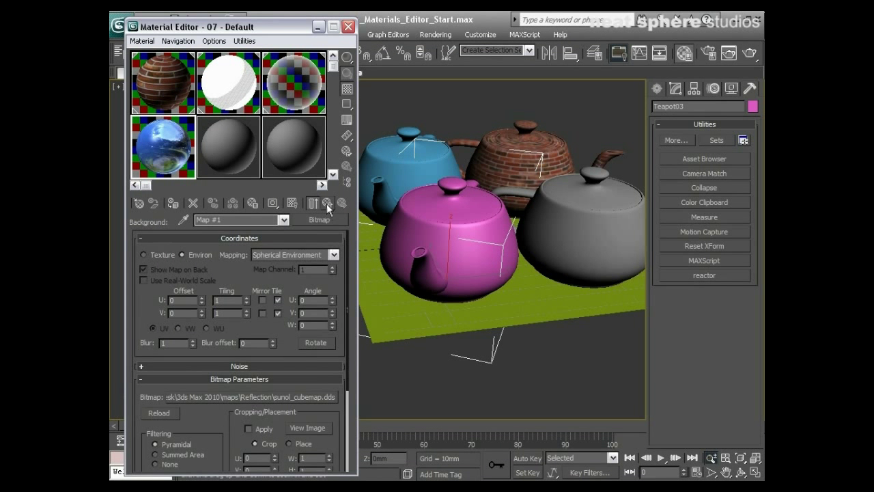
Go up two levels from the bitmap settings to the blue material's top level.
left_click(328, 203)
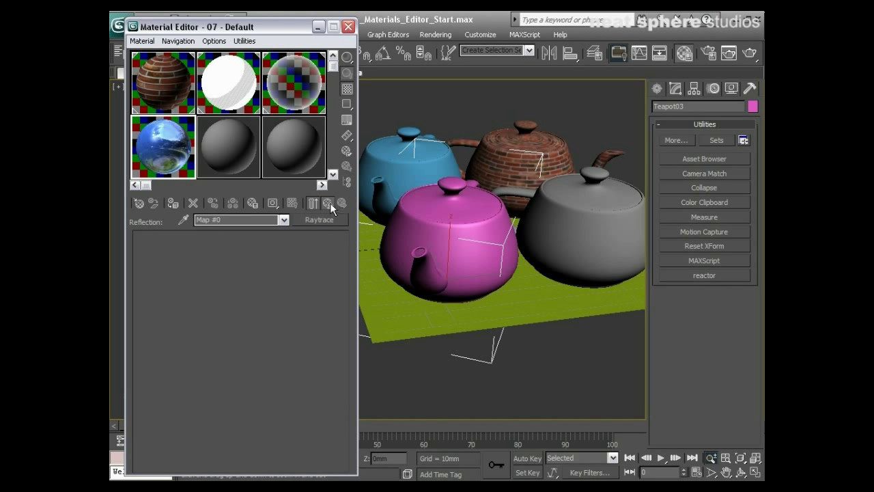
left_click(327, 203)
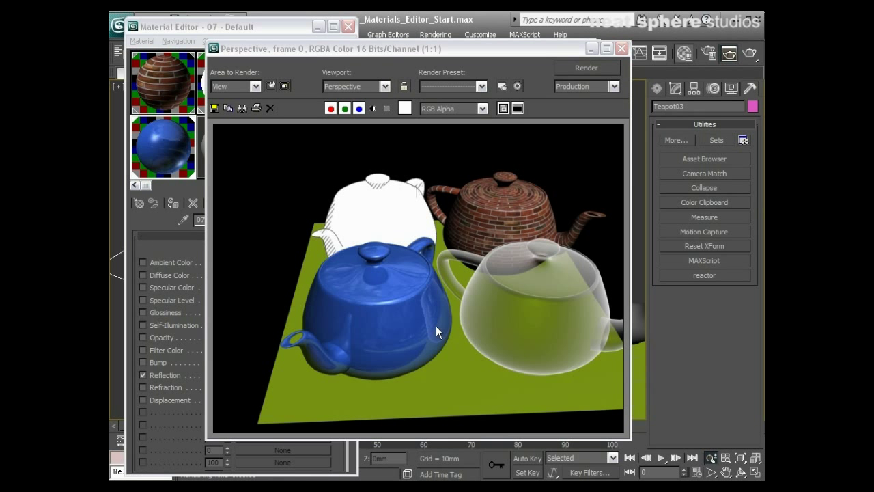
mouse_move(515, 330)
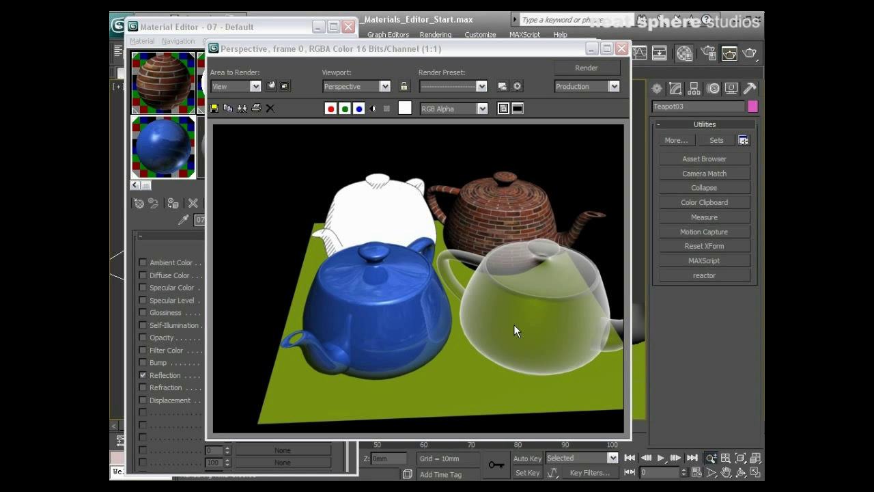
mouse_move(550, 322)
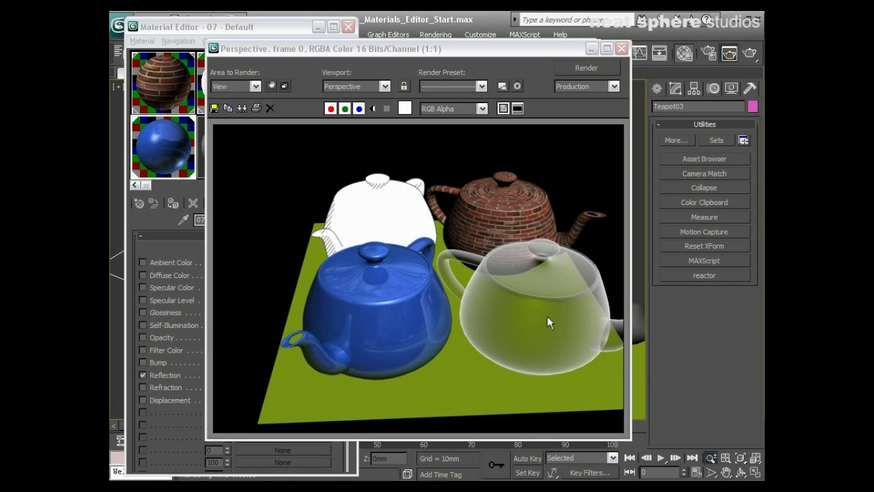
mouse_move(398, 304)
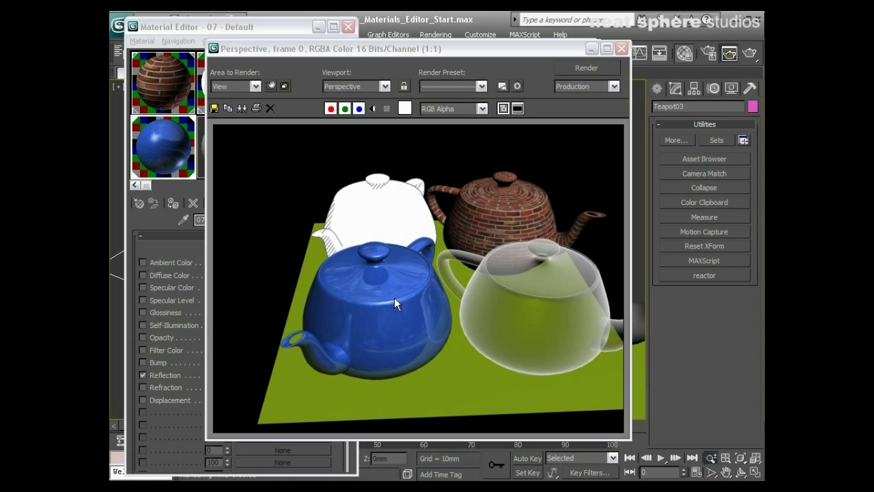
mouse_move(299, 342)
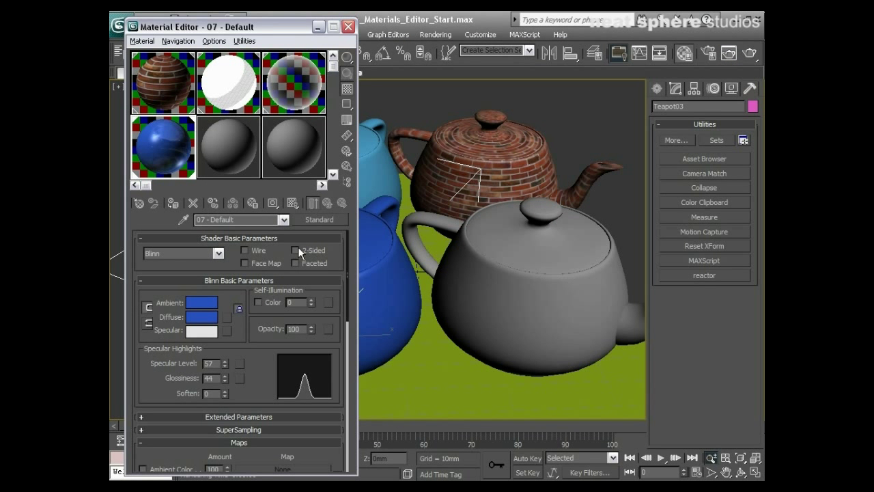
Enable 2-Sided, save the material to the library as Shiny_Blue, and select the next empty slot.
left_click(295, 250)
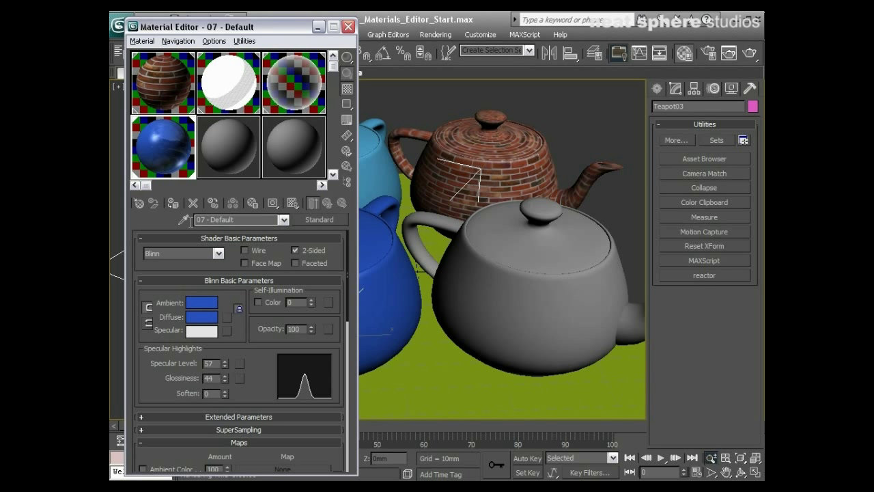
mouse_move(284, 225)
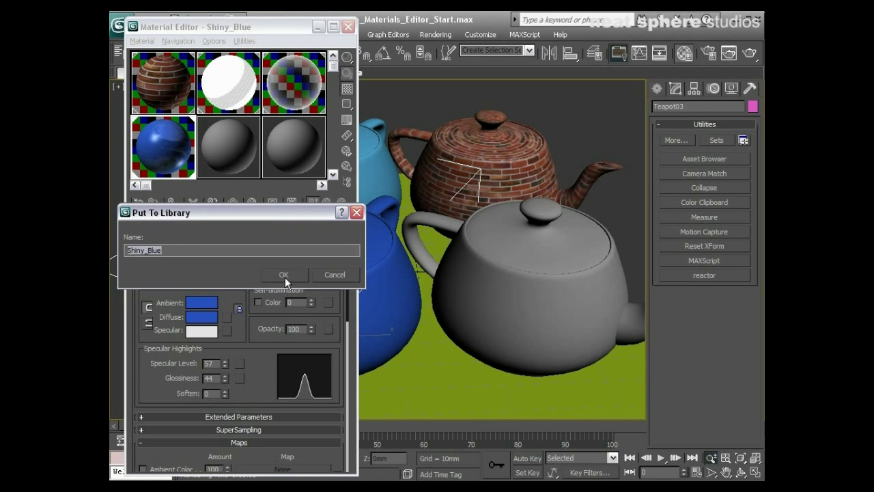
left_click(283, 274)
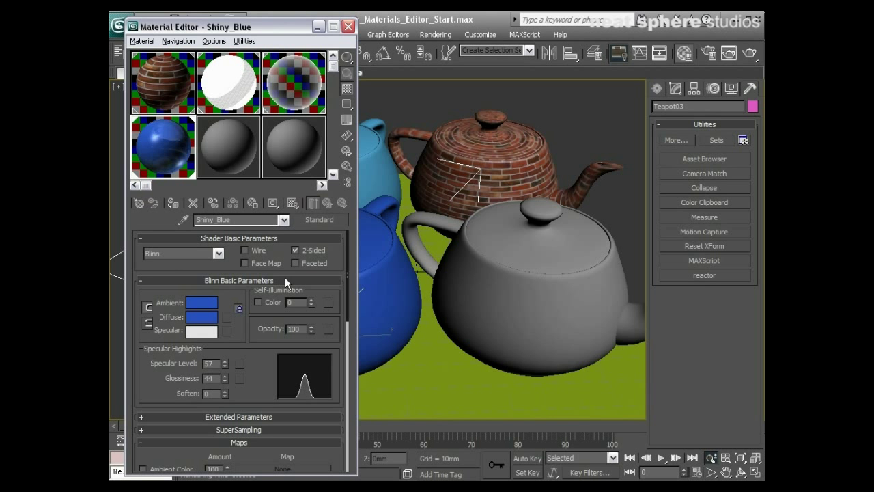
left_click(228, 147)
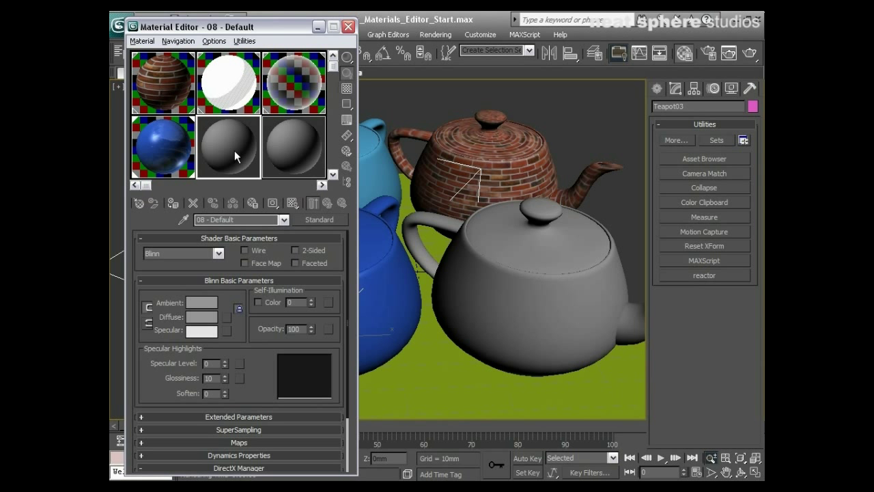
left_click(138, 203)
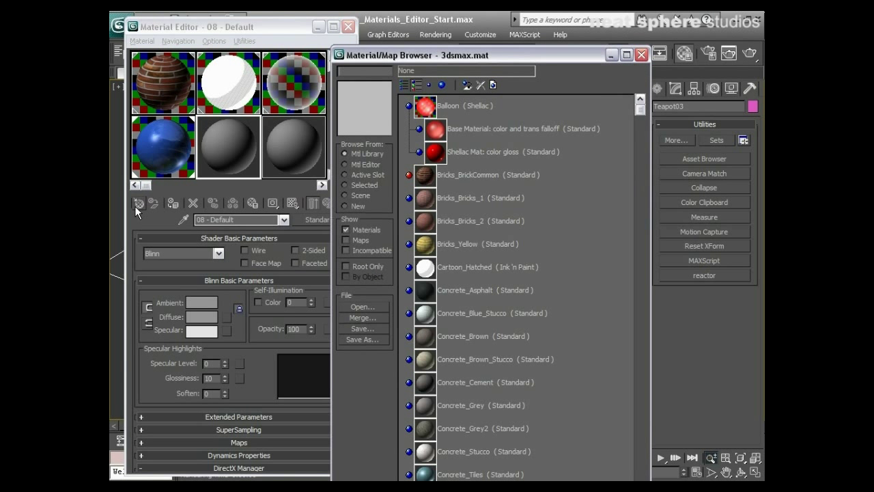
scroll("down", 3)
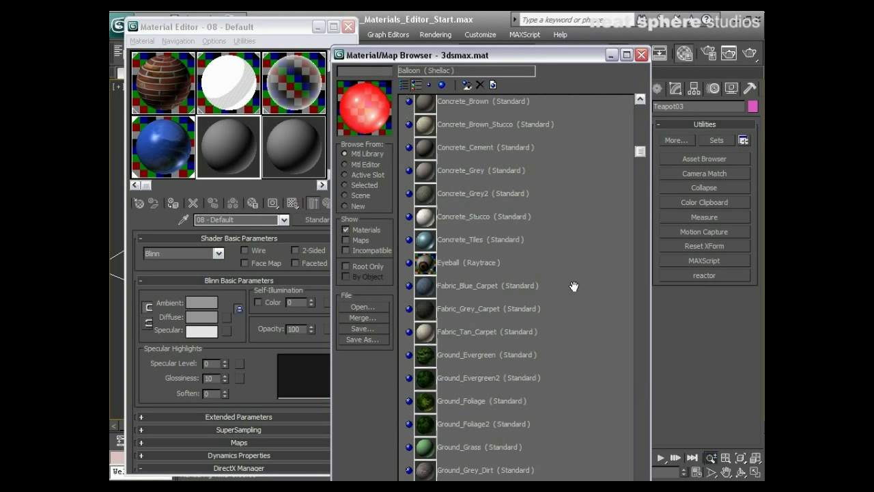
scroll("down", 3)
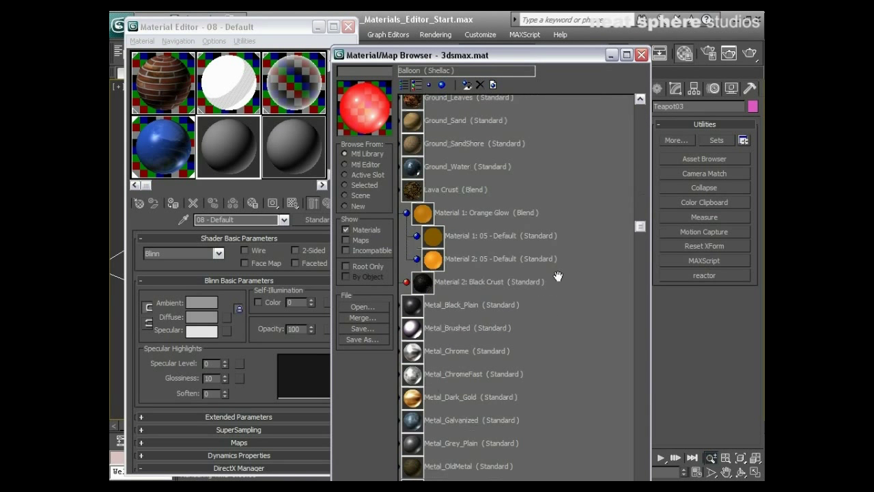
scroll("down", 3)
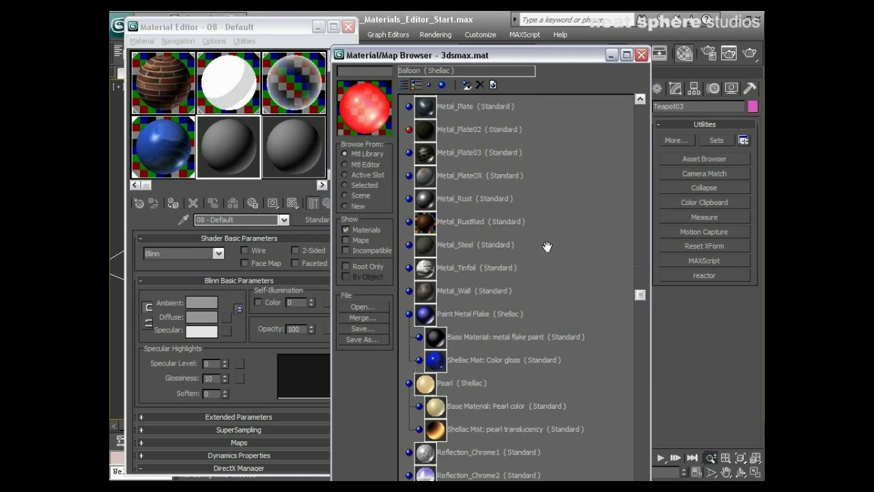
scroll("down", 3)
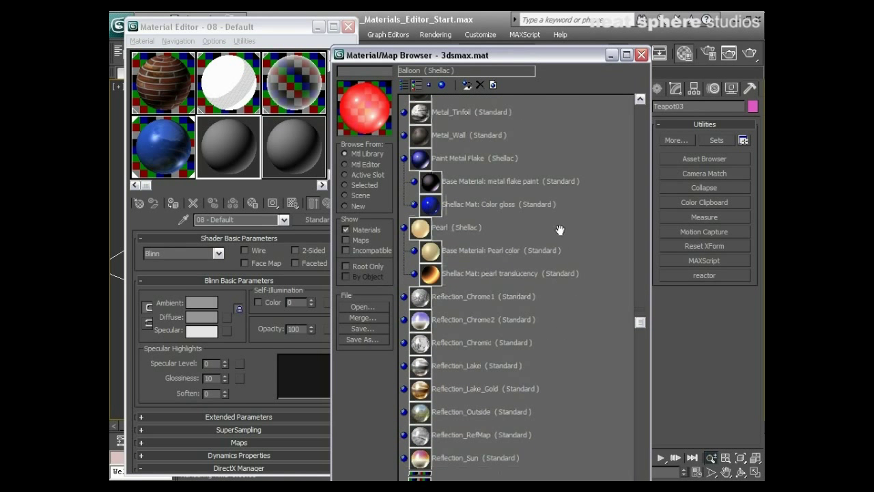
scroll("down", 3)
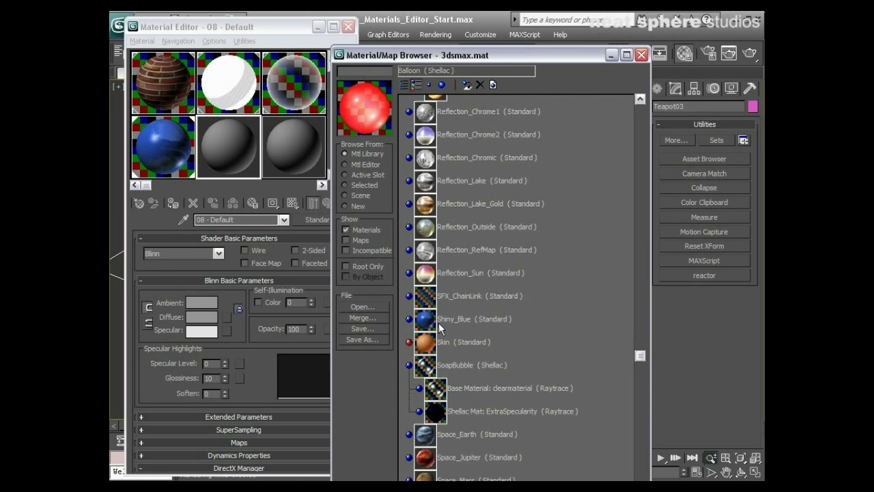
left_click(473, 319)
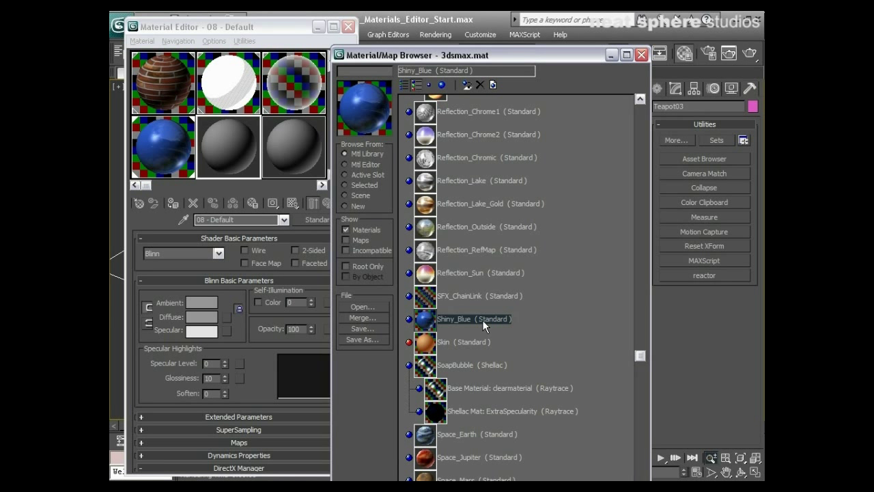
mouse_move(162, 171)
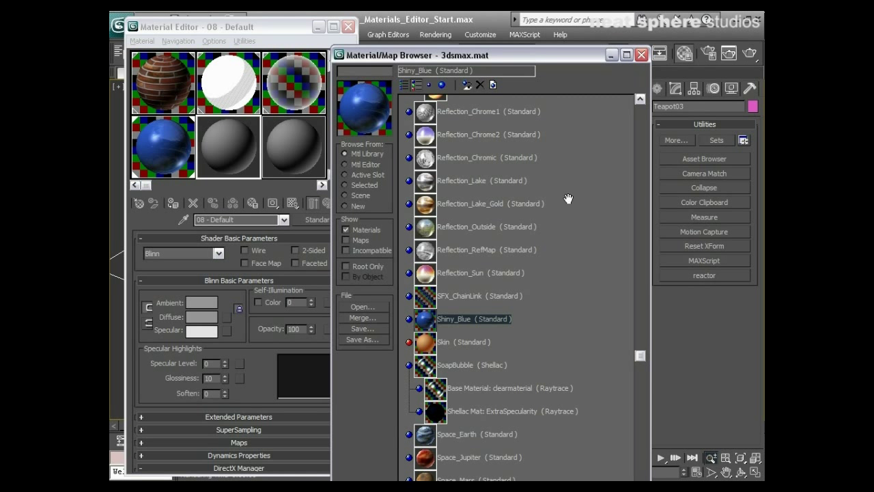
left_click(640, 54)
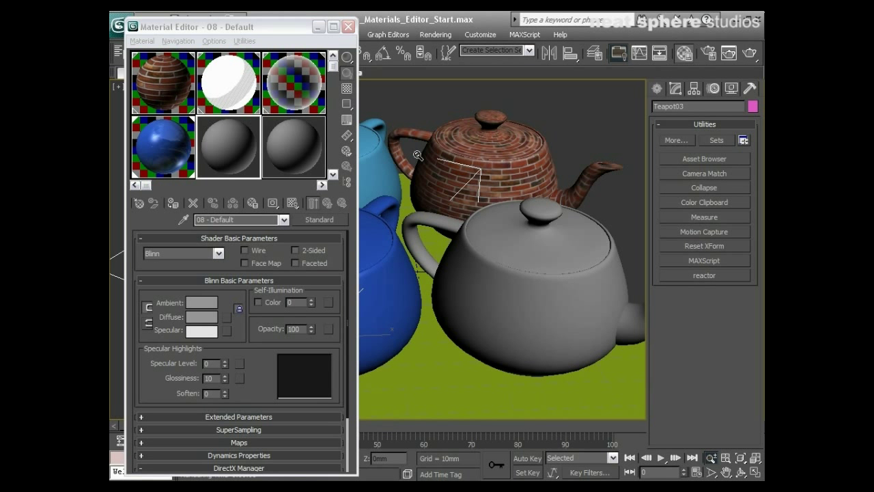